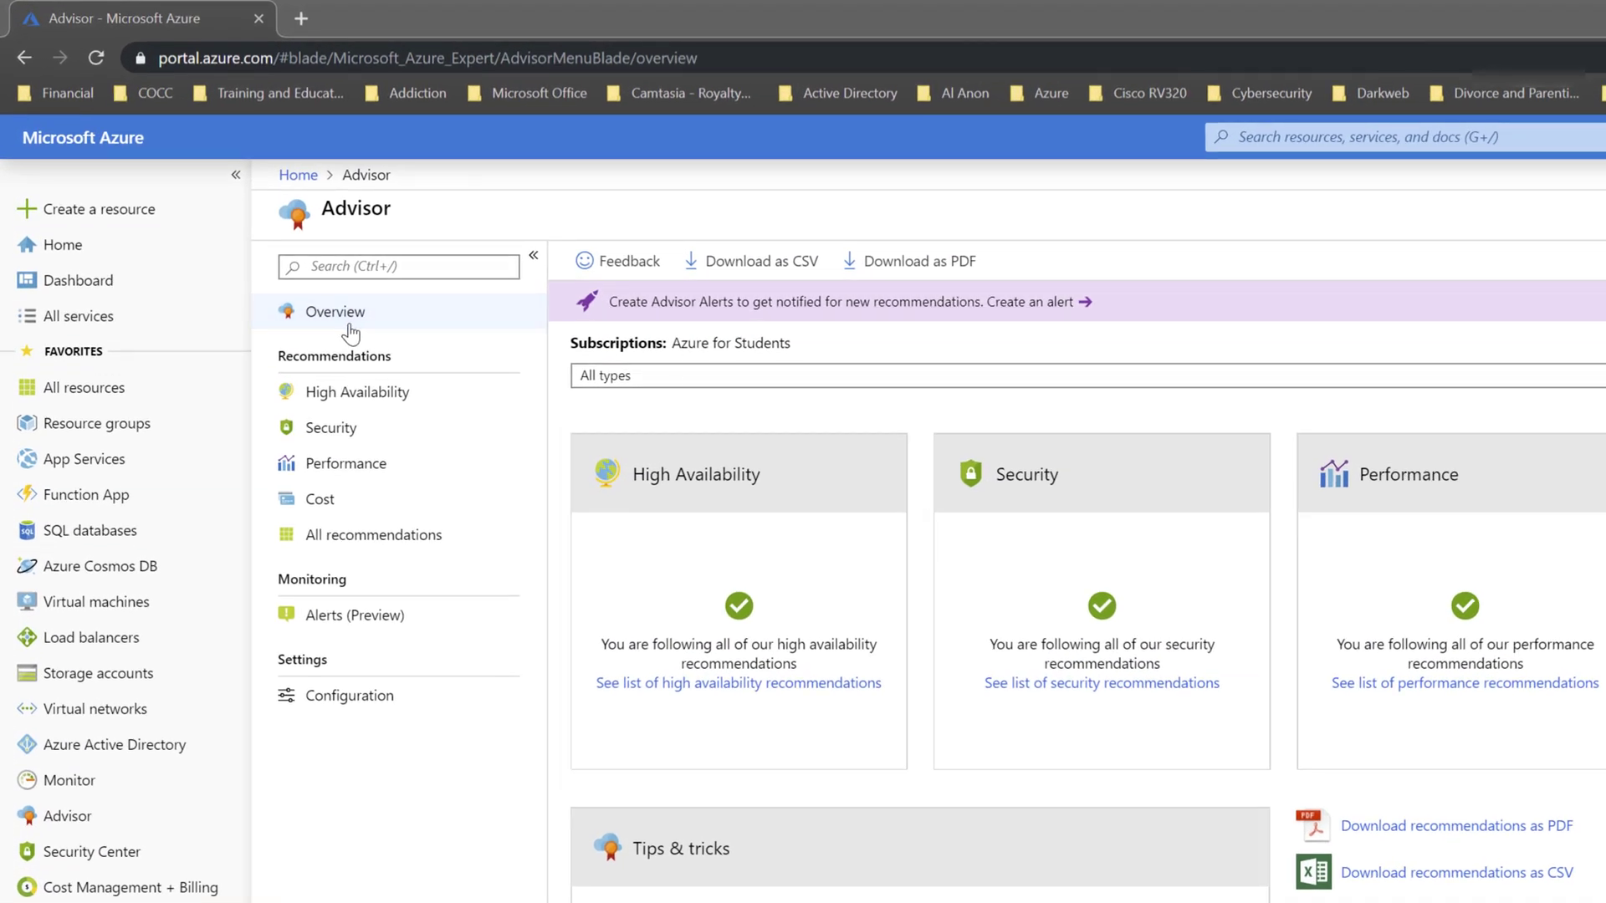
mouse_move(87, 460)
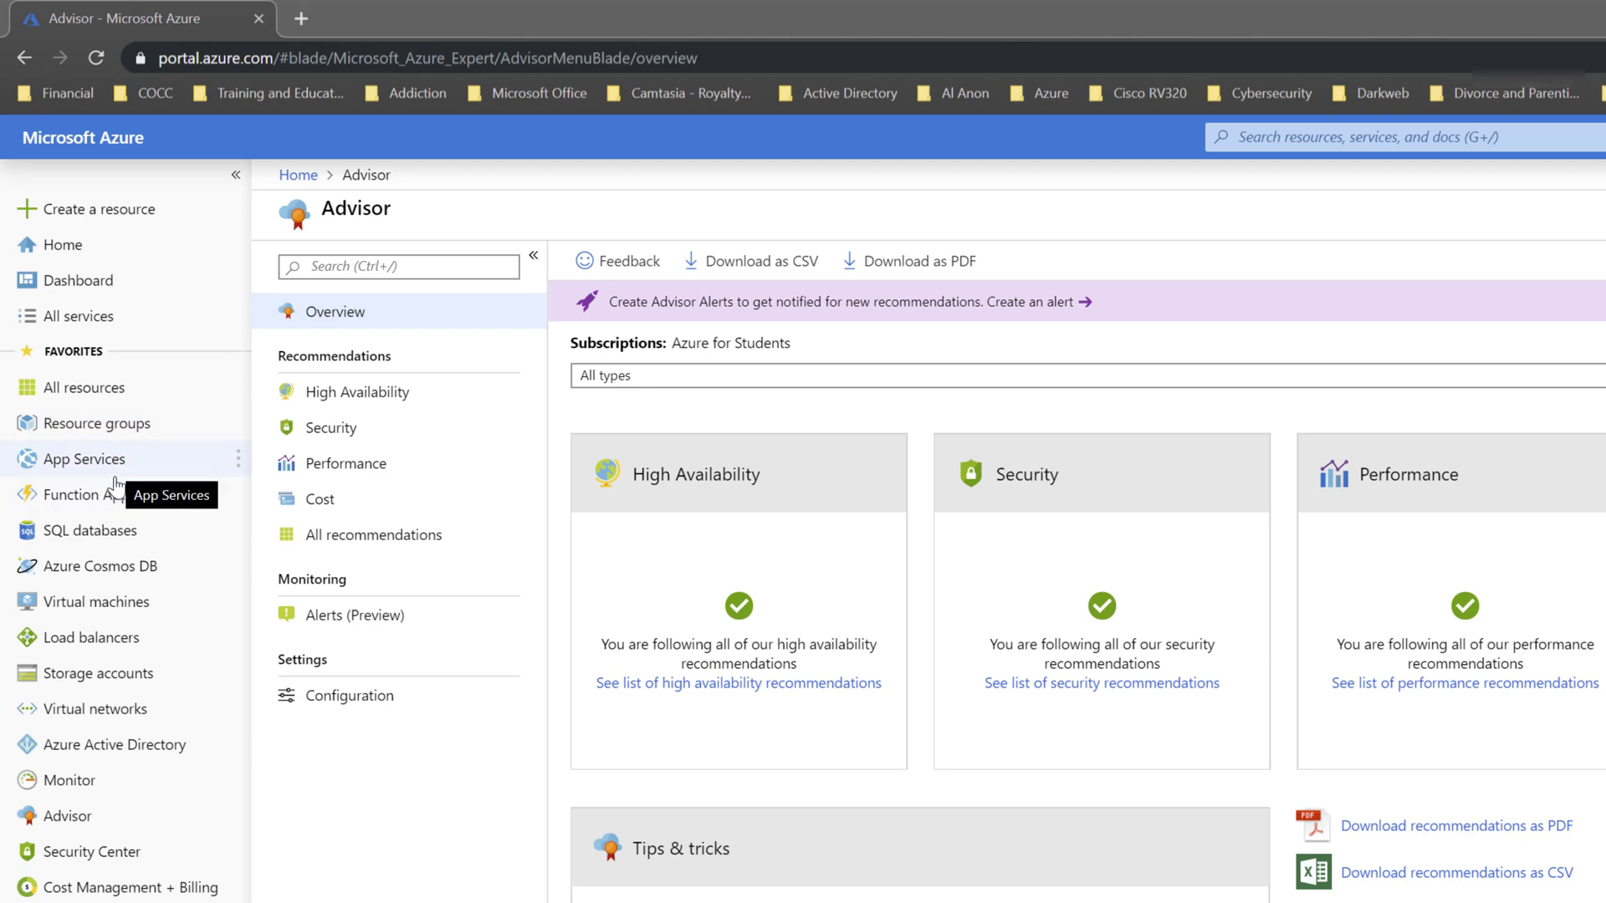
mouse_move(113, 622)
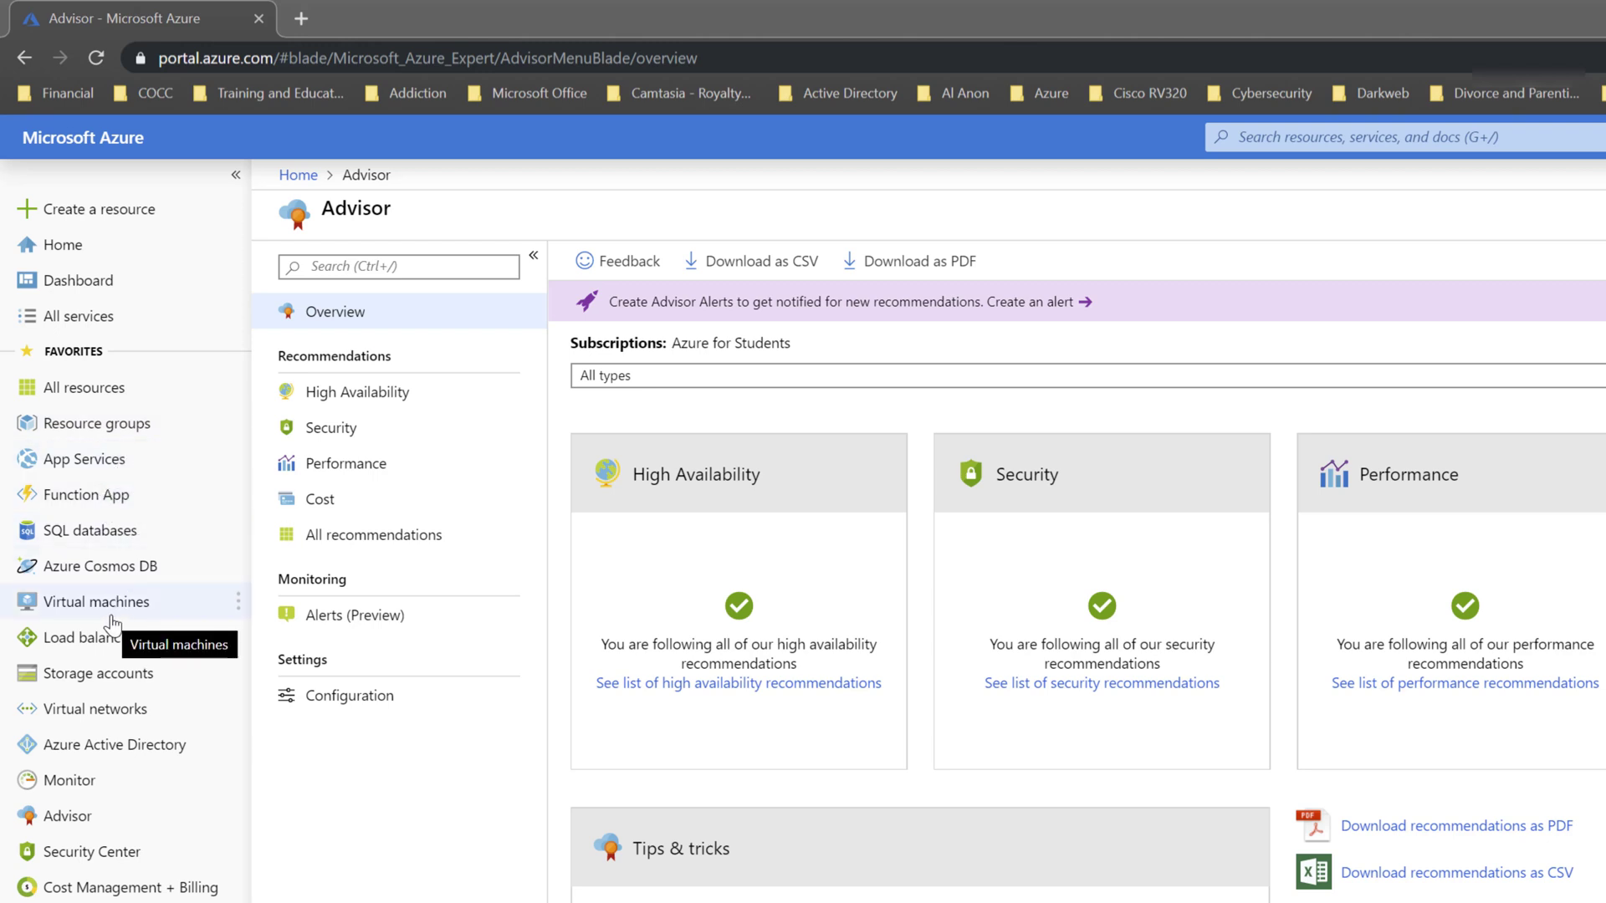
mouse_move(102, 569)
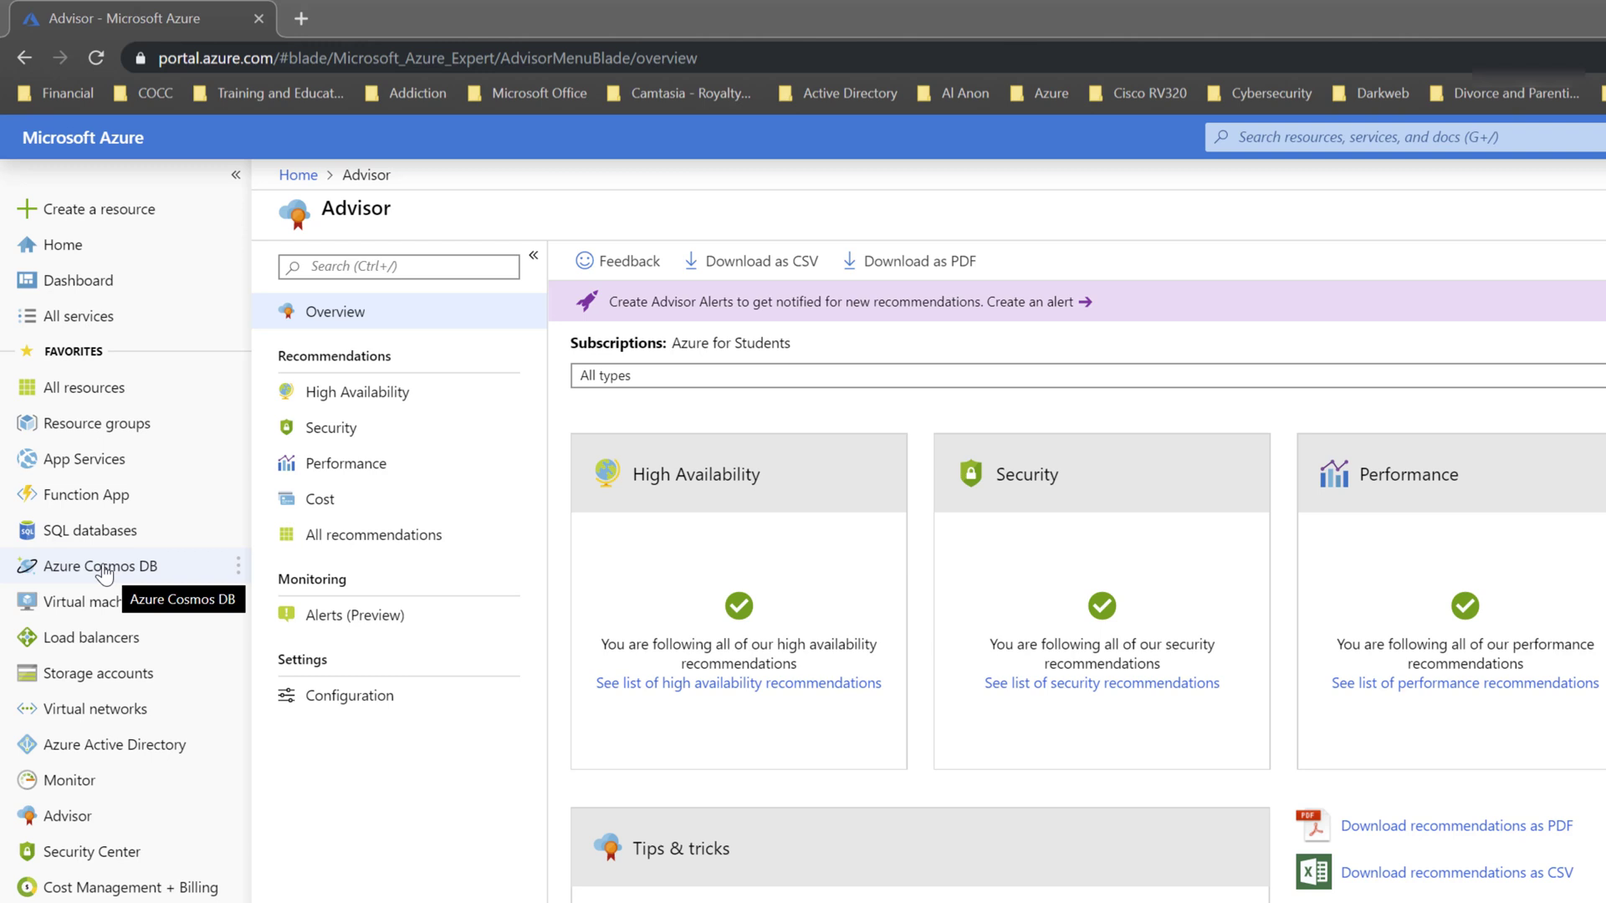
mouse_move(114, 571)
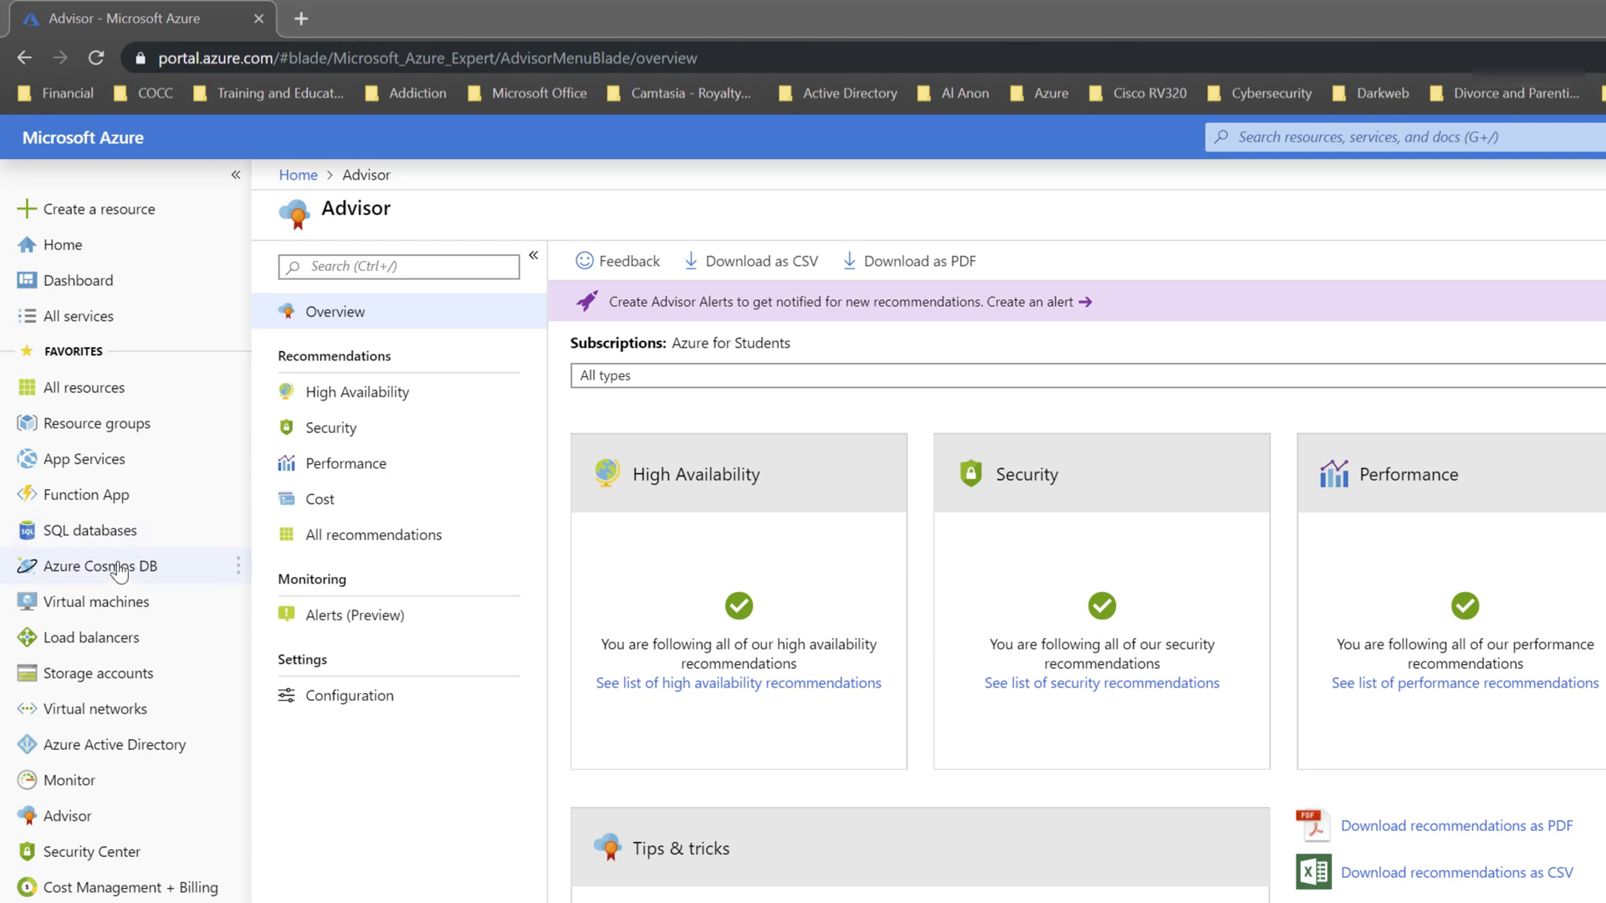
mouse_move(100, 565)
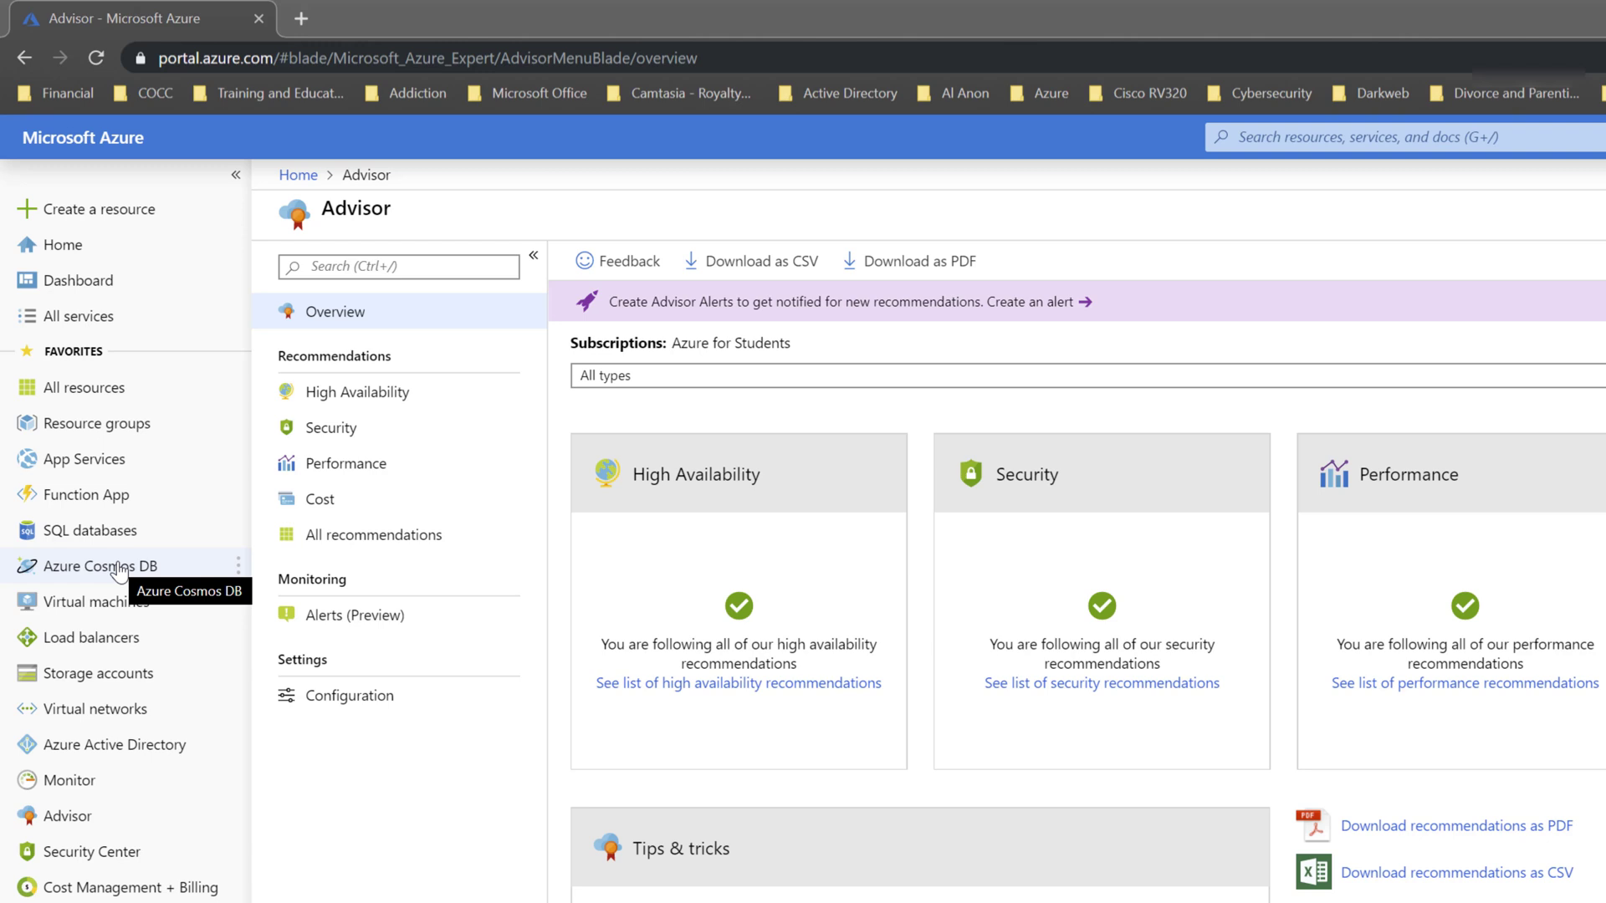
mouse_move(861, 58)
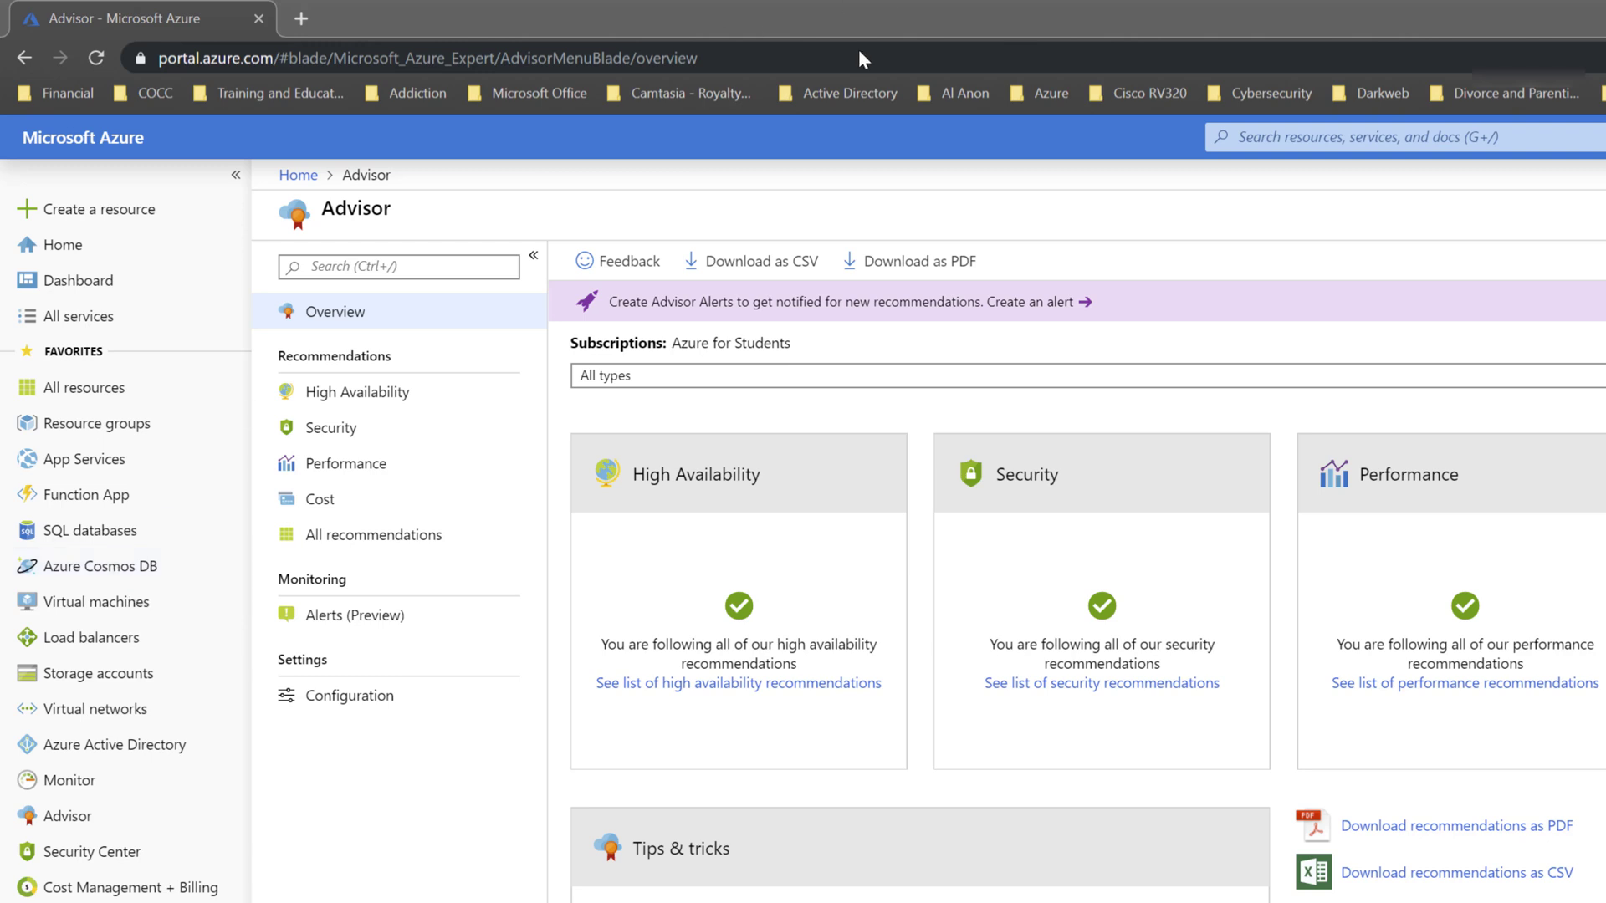
mouse_move(1039, 260)
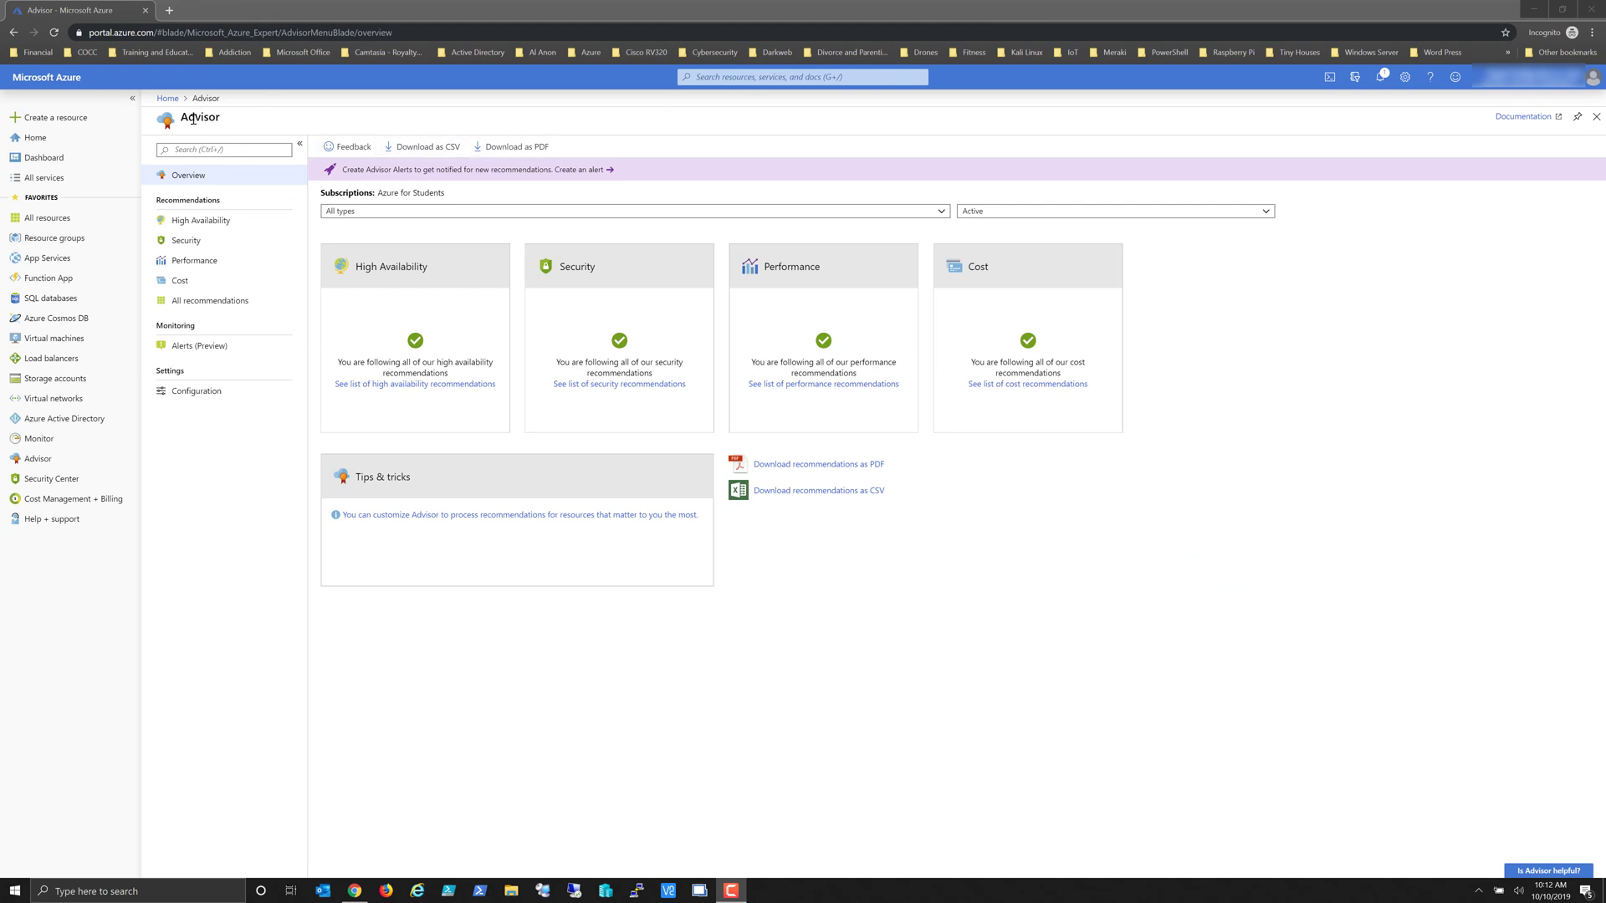
mouse_move(202, 451)
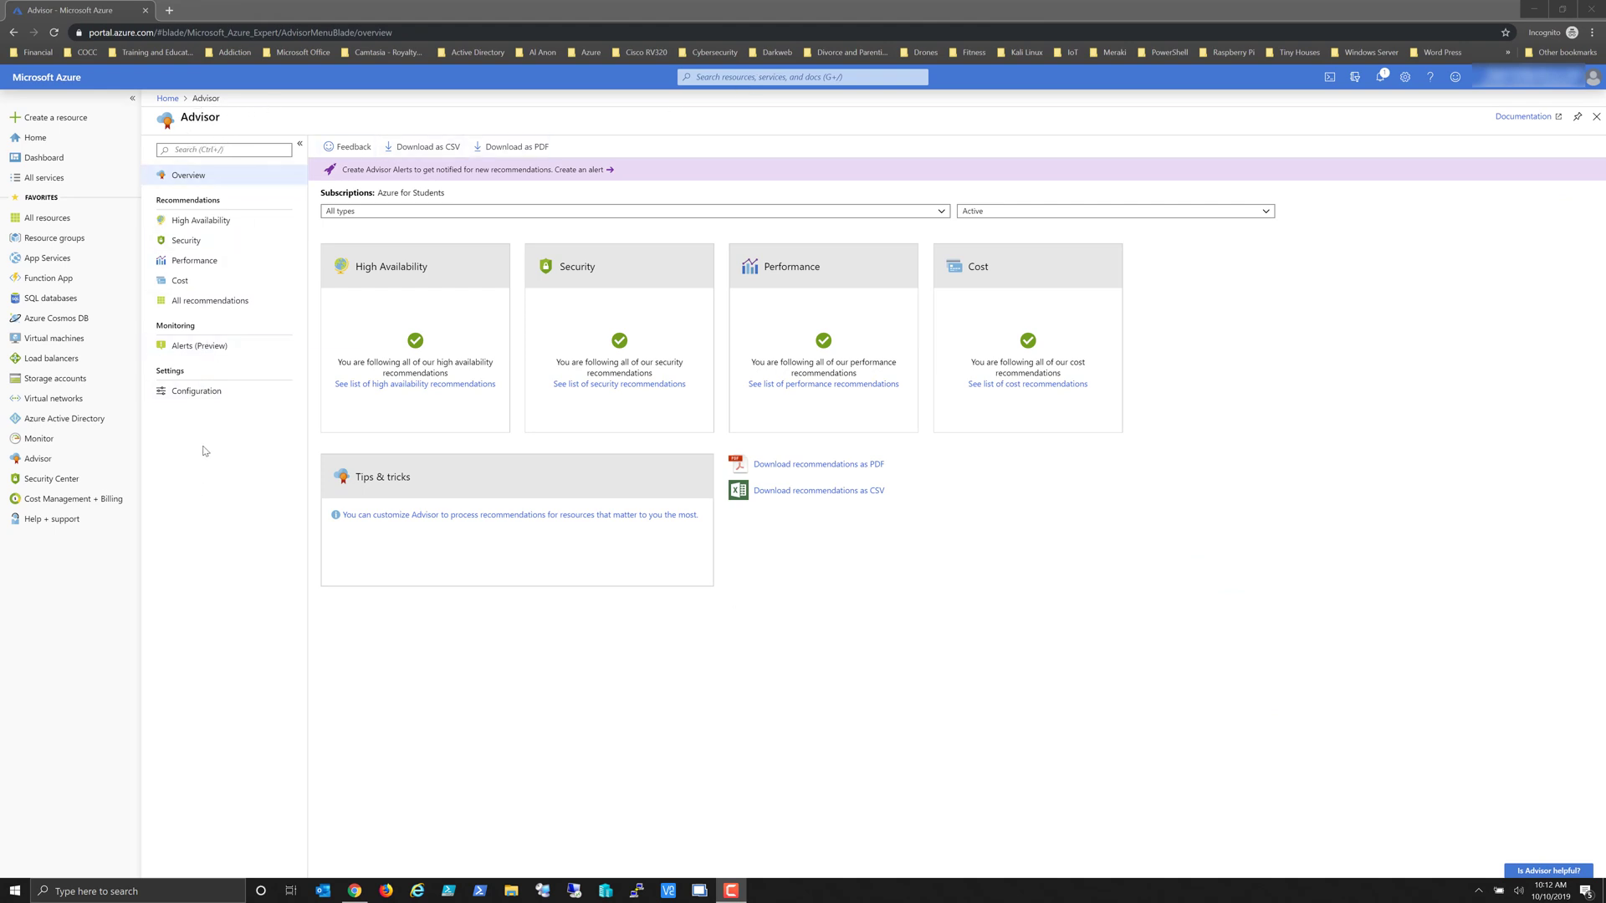
mouse_move(45, 177)
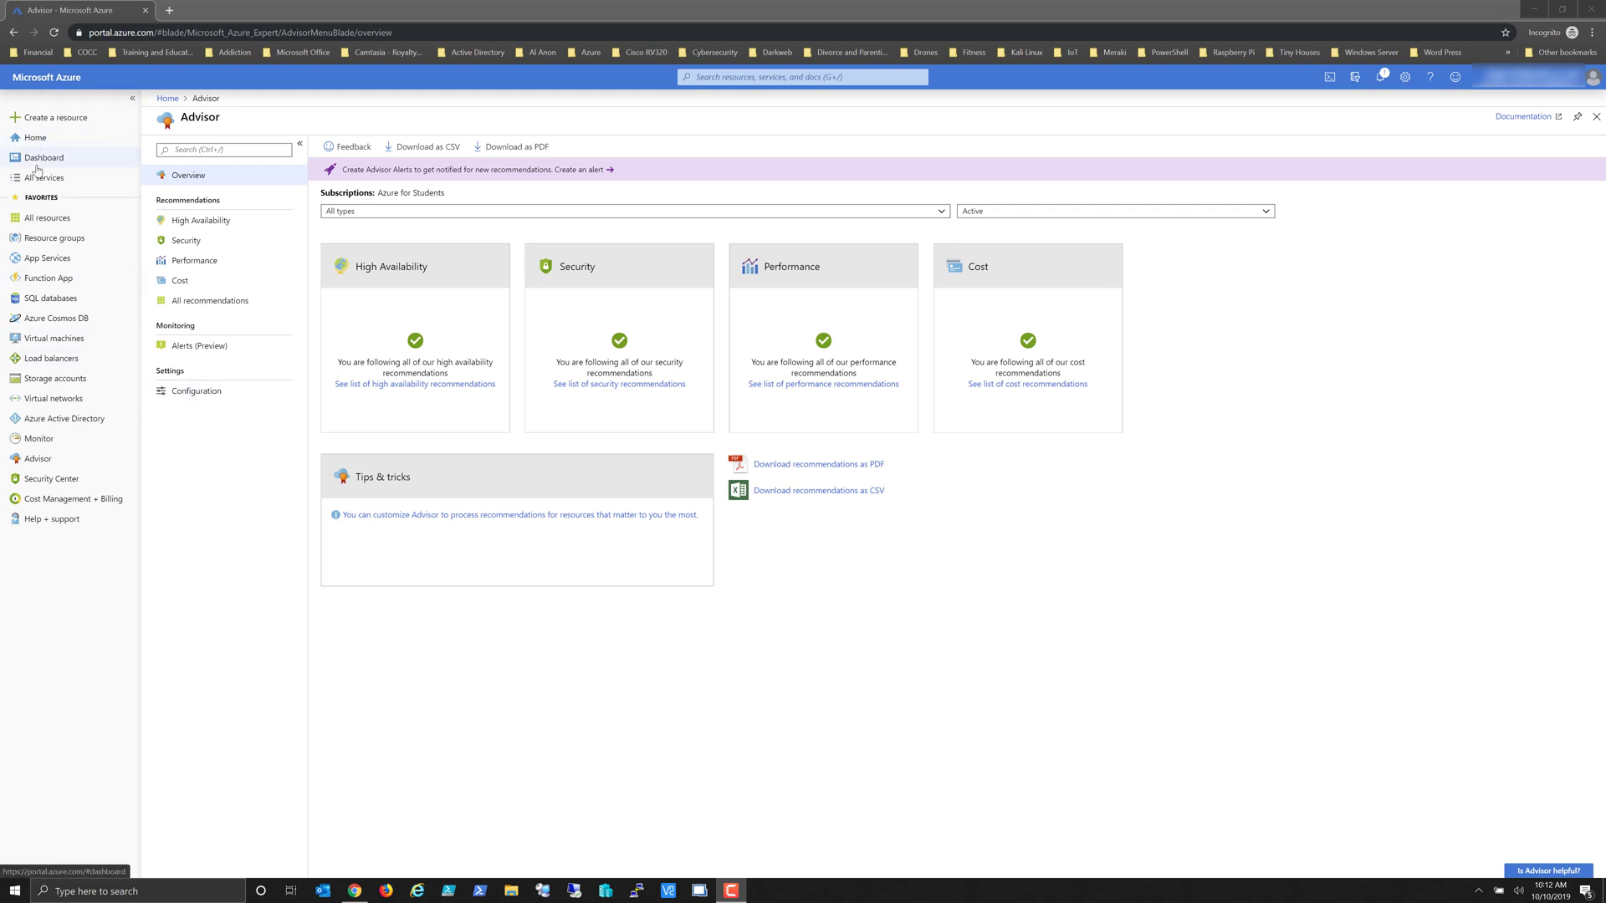
Go from the dashboard to Azure Home and search for 'softw' to reach Software updates.
left_click(43, 157)
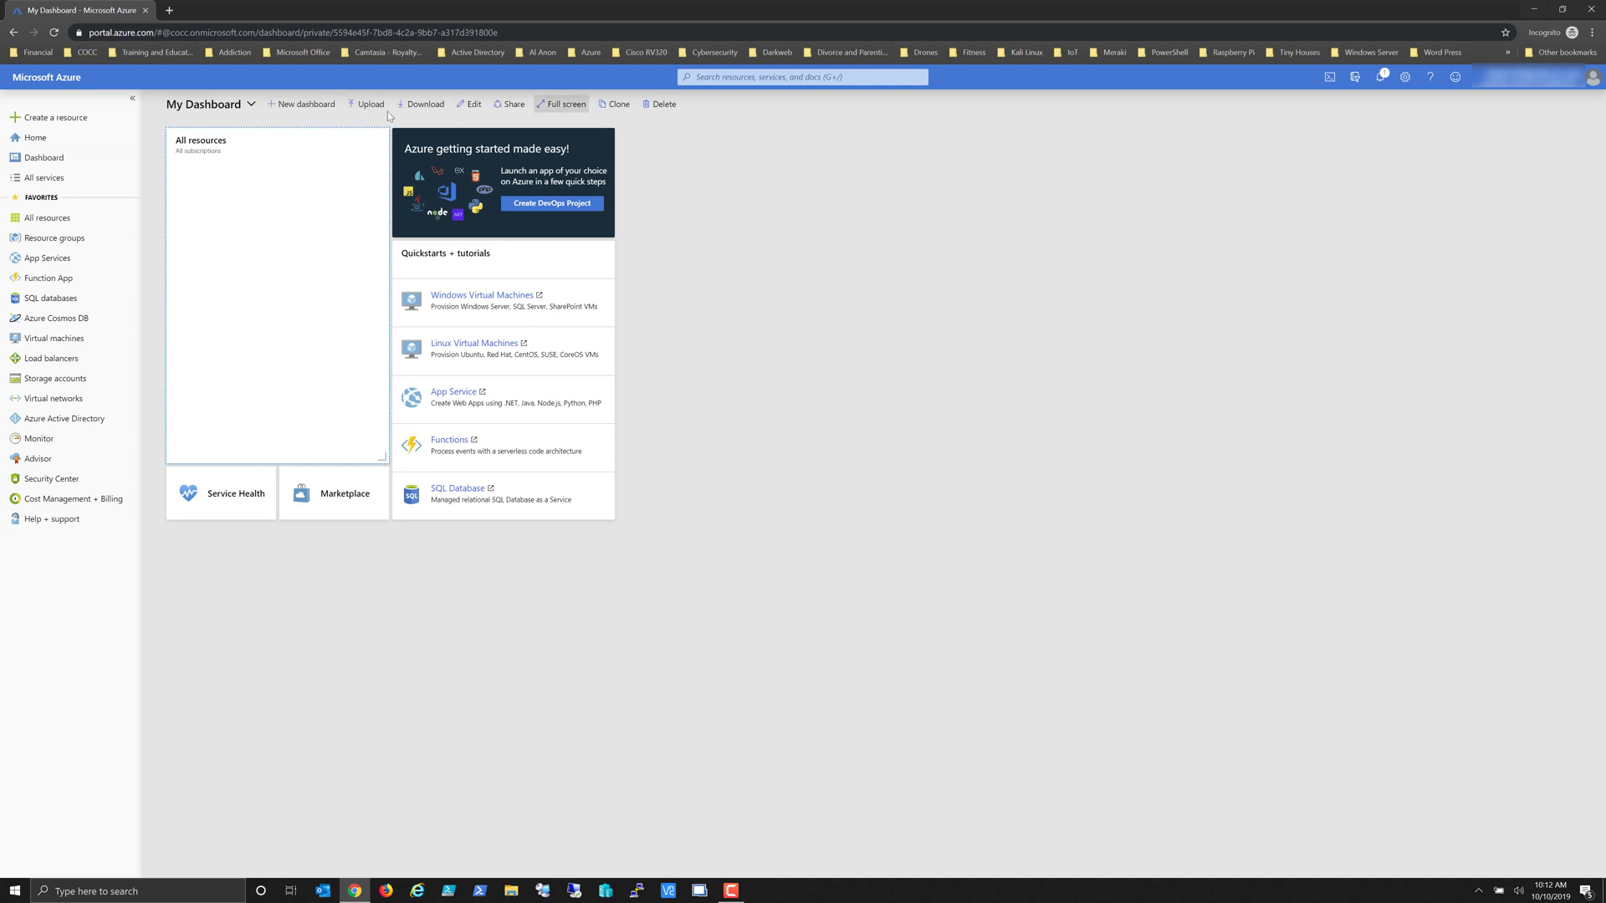
left_click(36, 137)
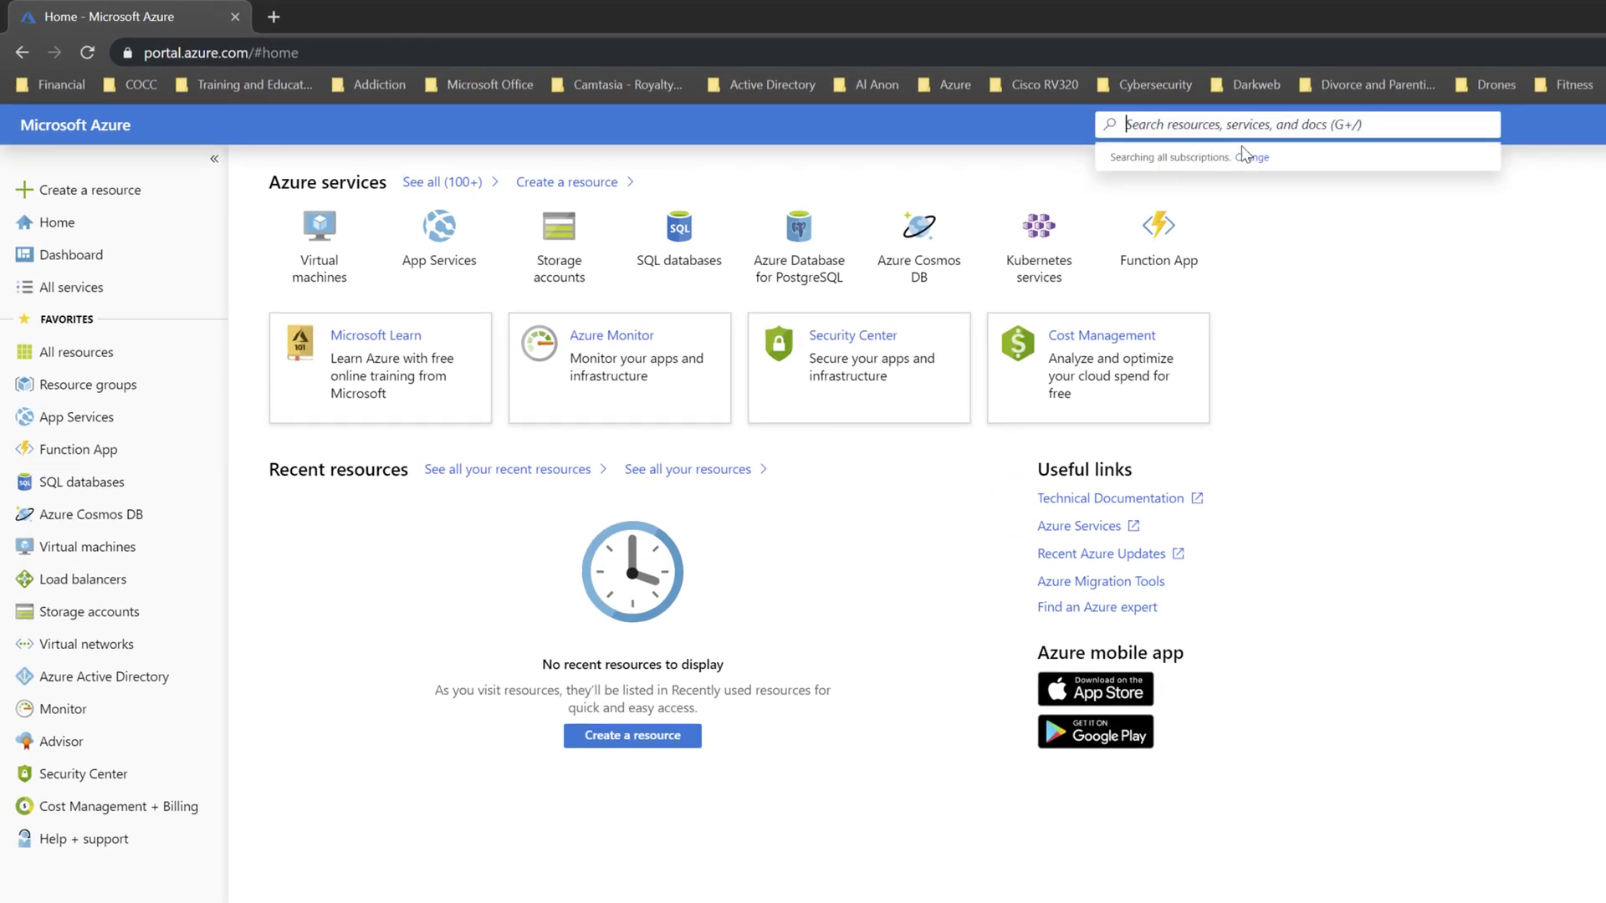
type("softw")
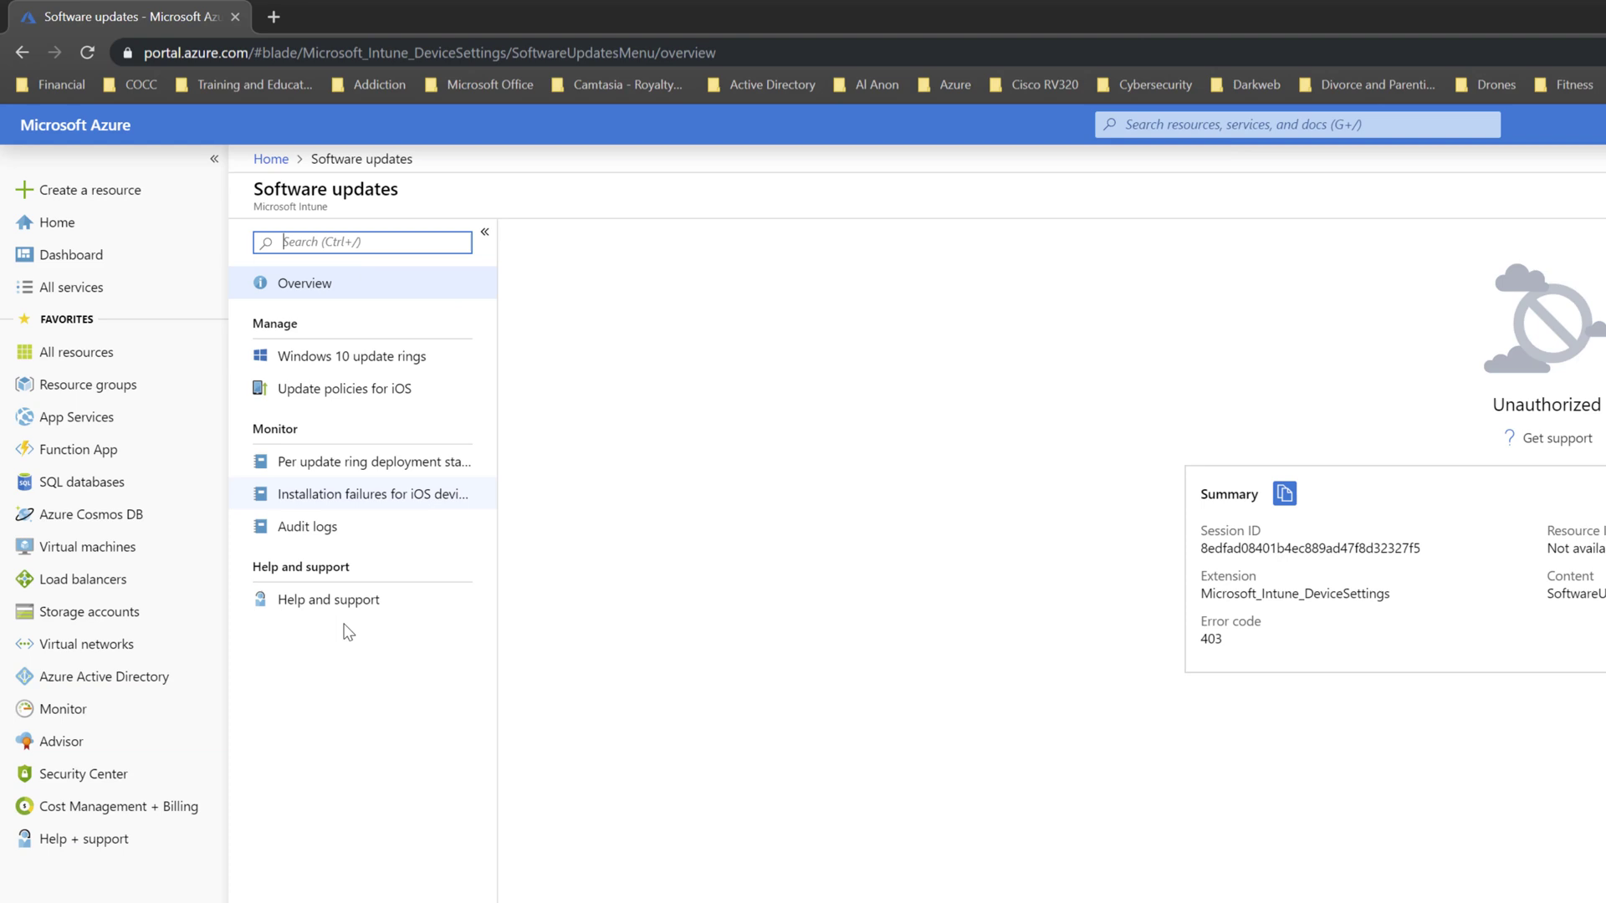
mouse_move(1168, 124)
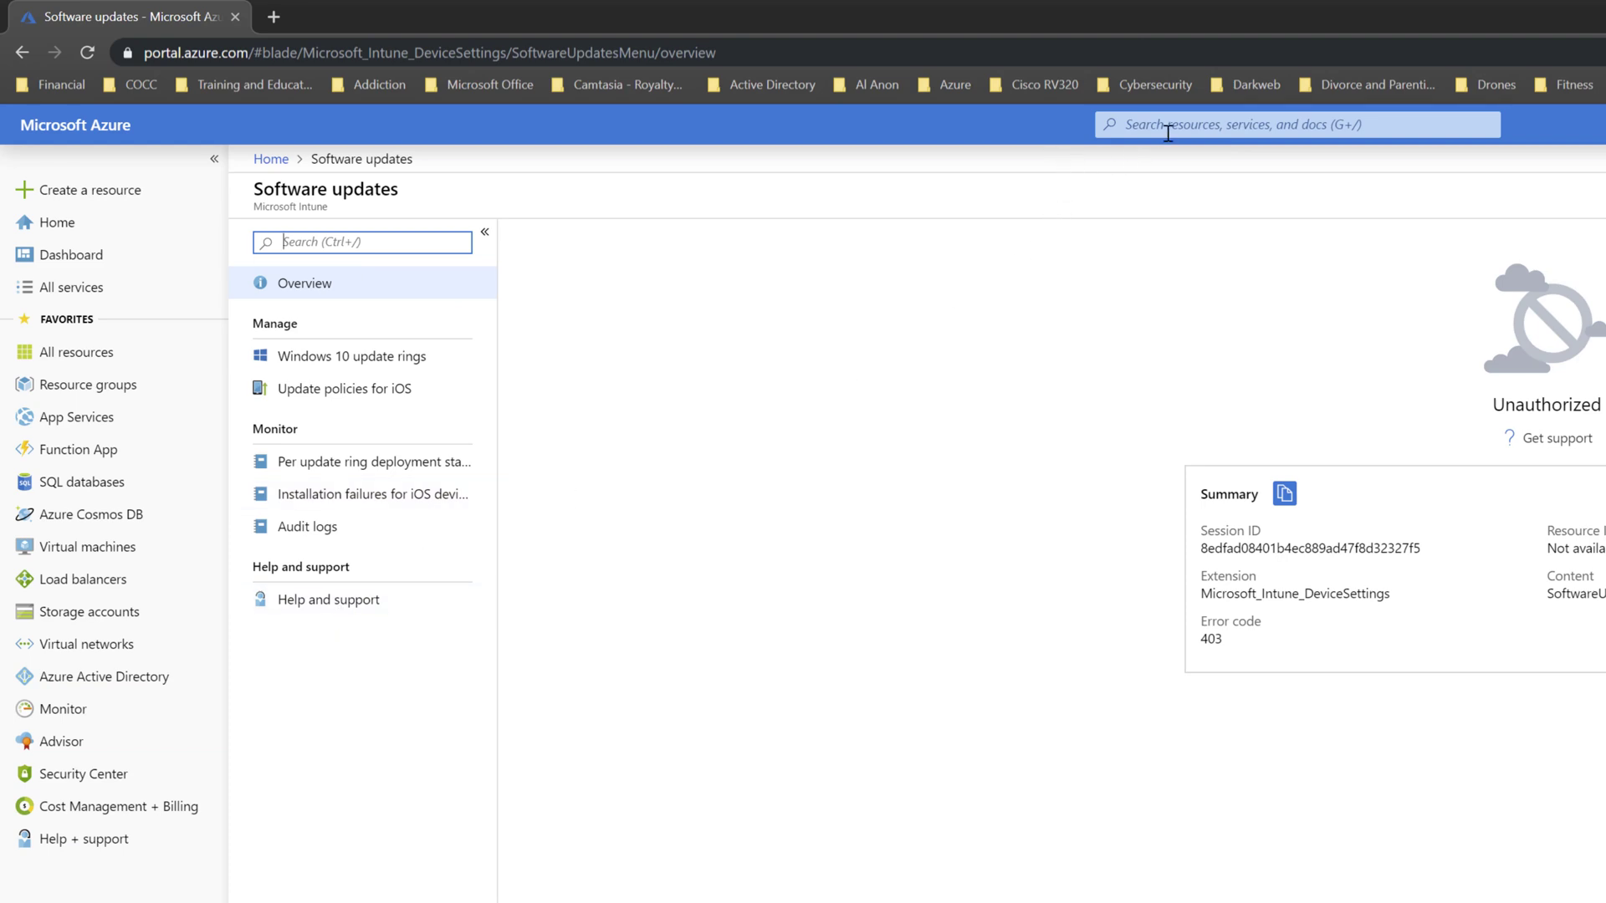
type("ed")
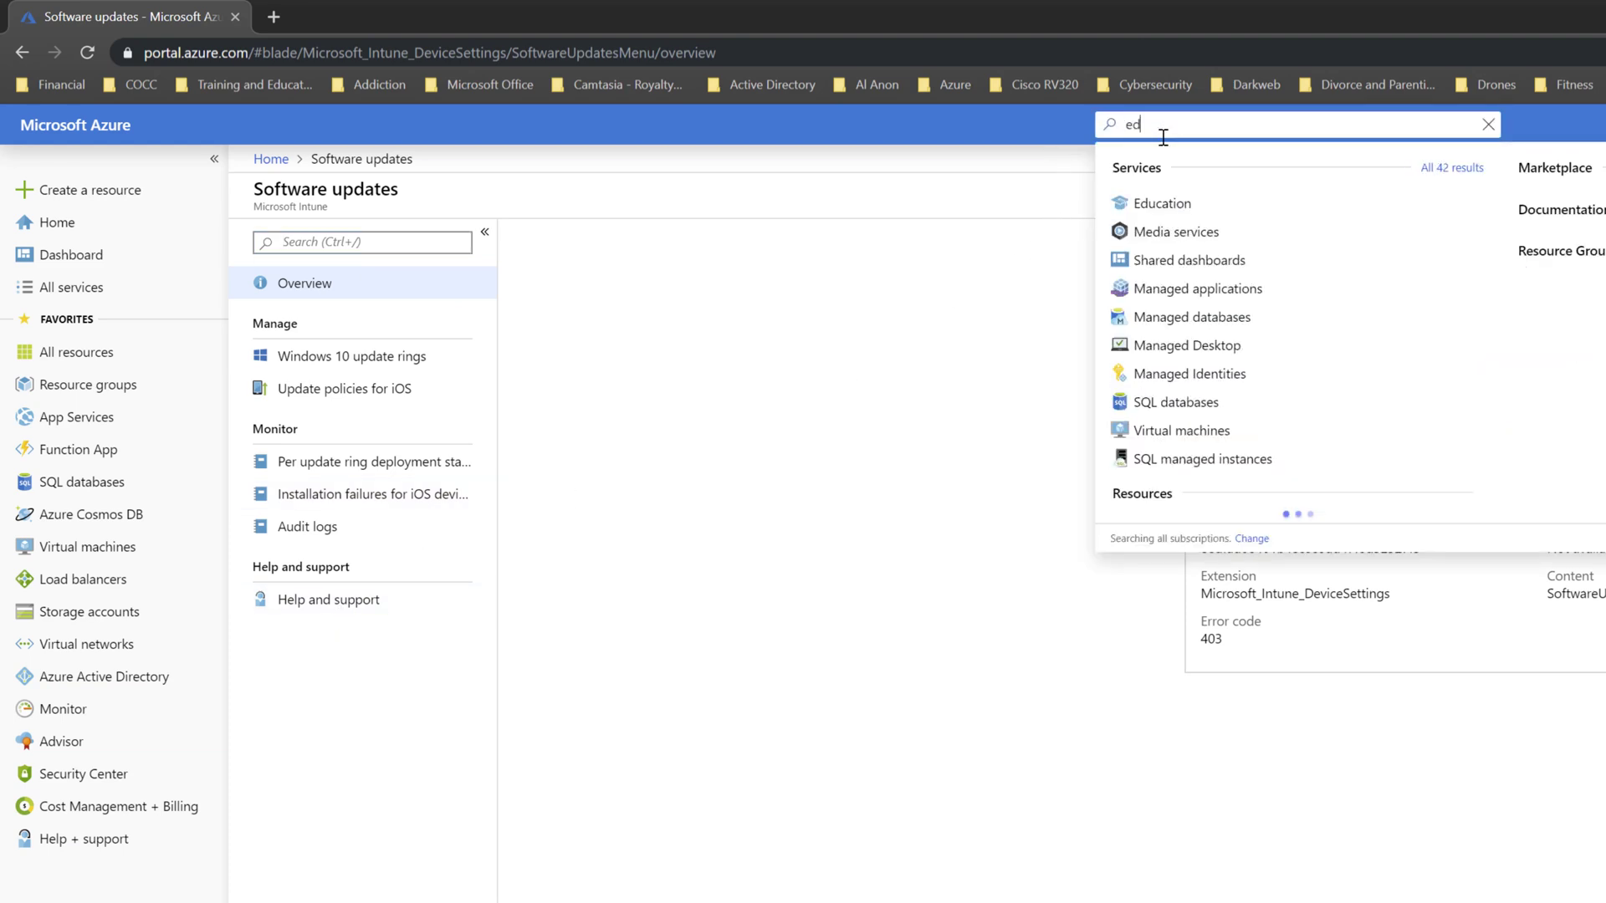
left_click(1162, 203)
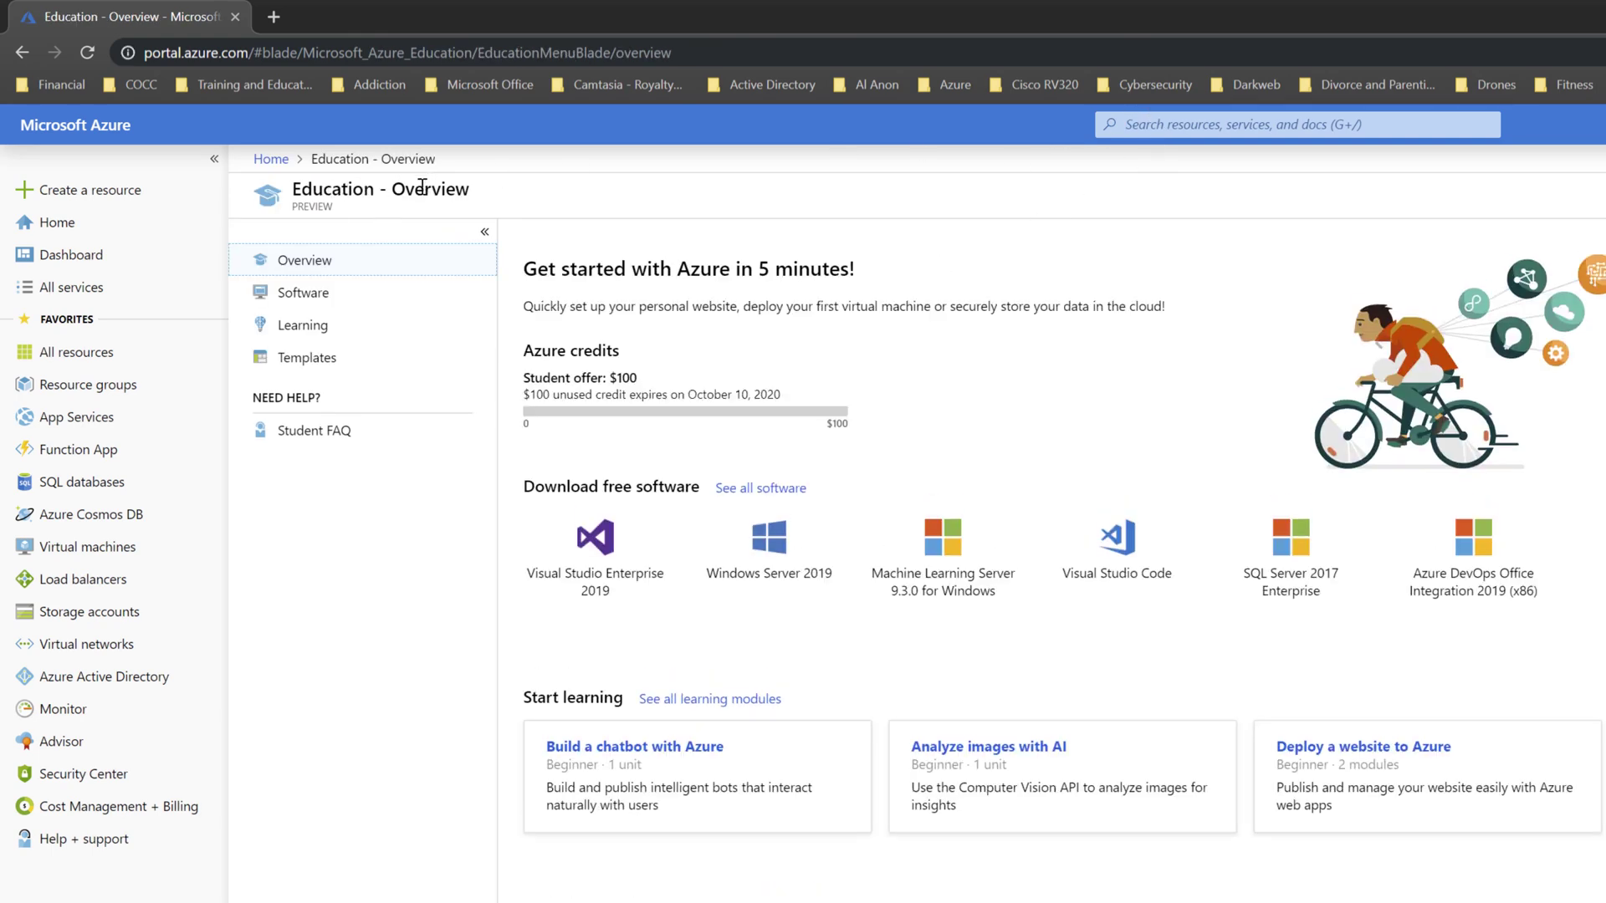
mouse_move(589, 412)
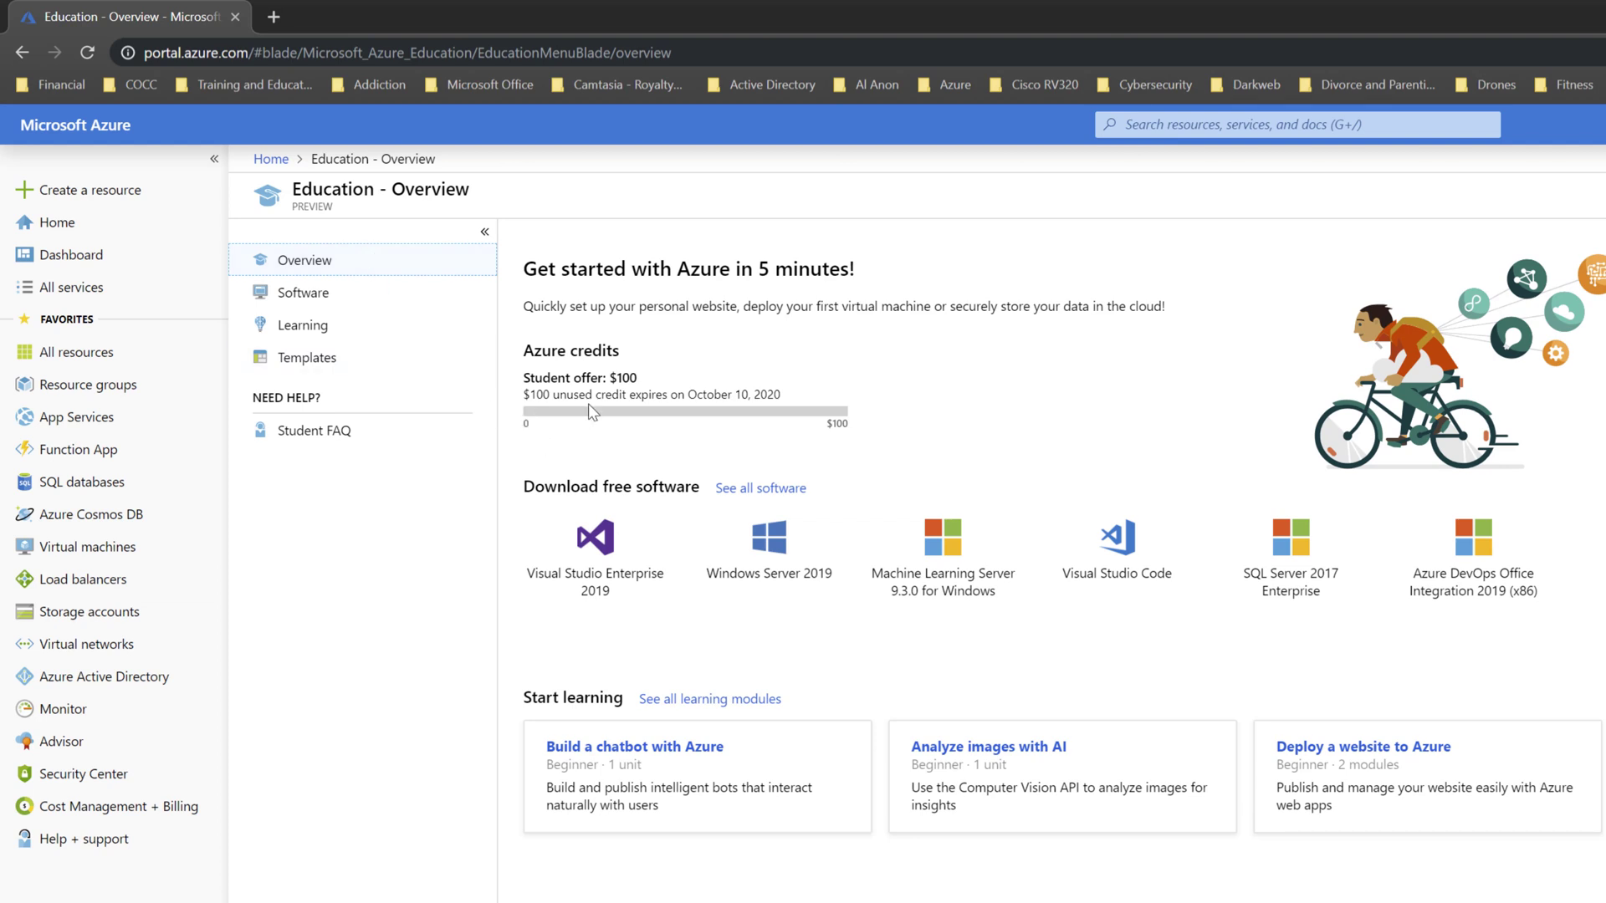
mouse_move(662, 396)
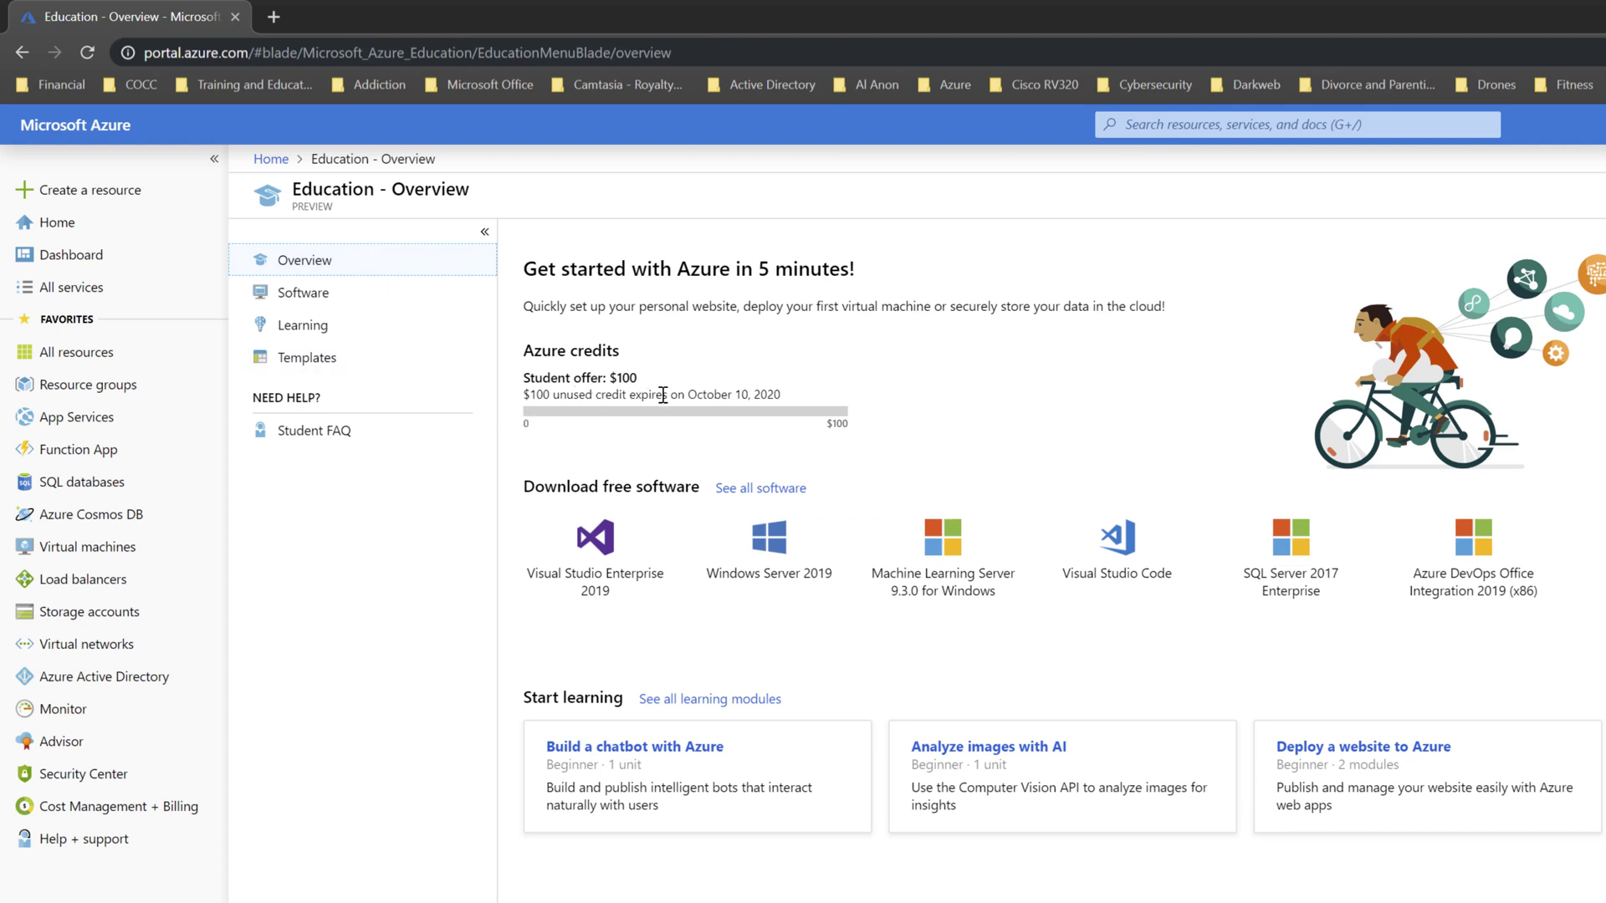
mouse_move(711, 389)
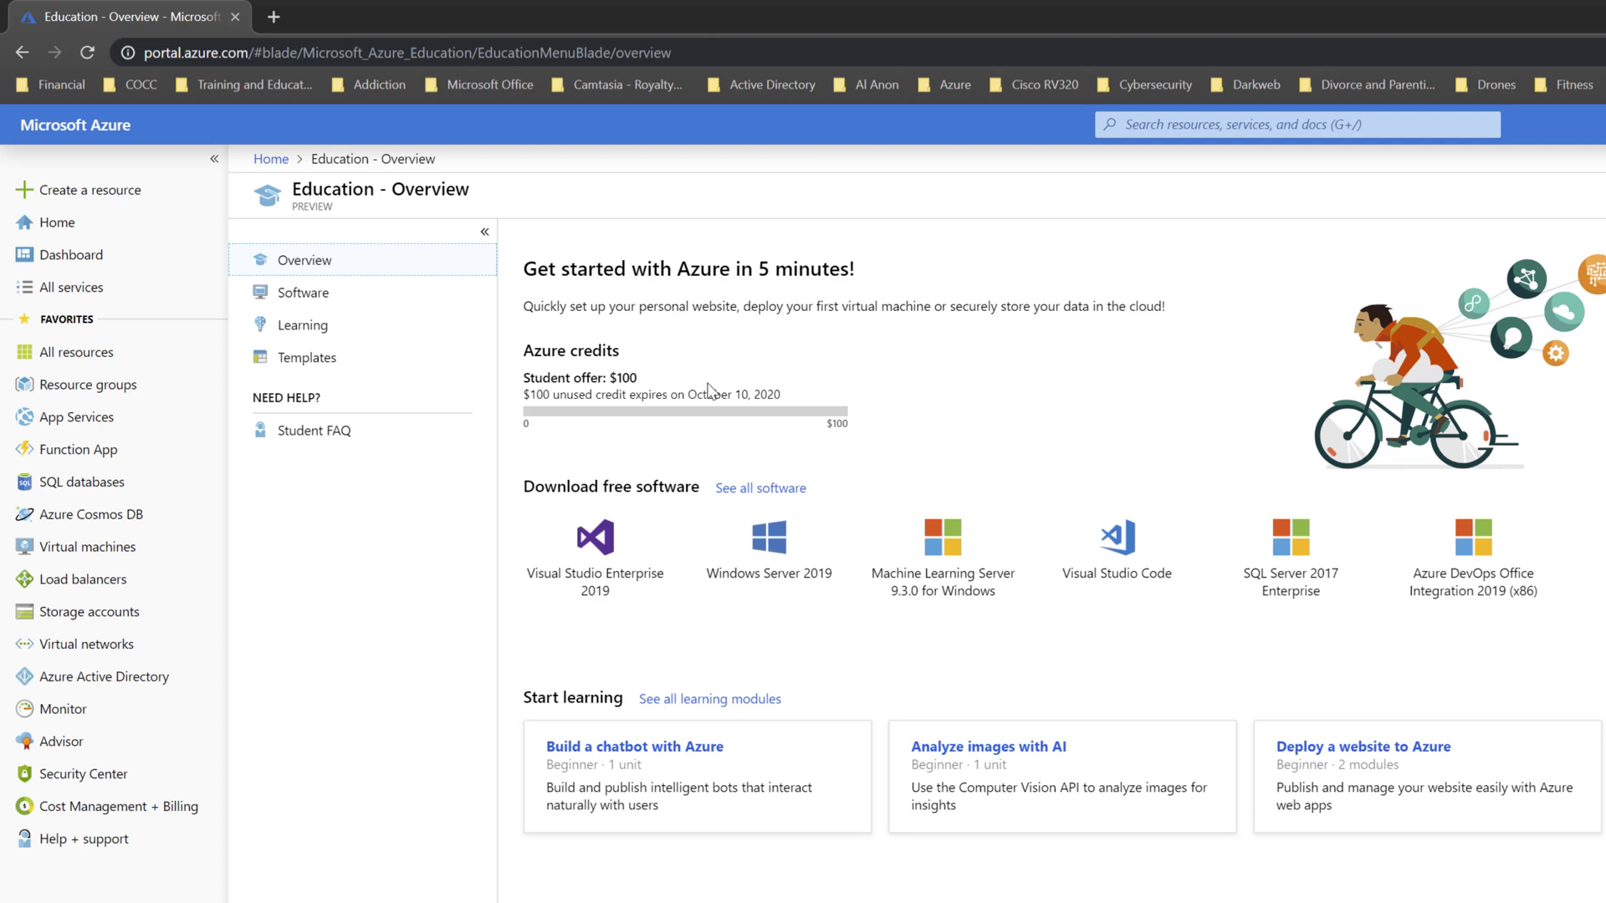
mouse_move(653, 393)
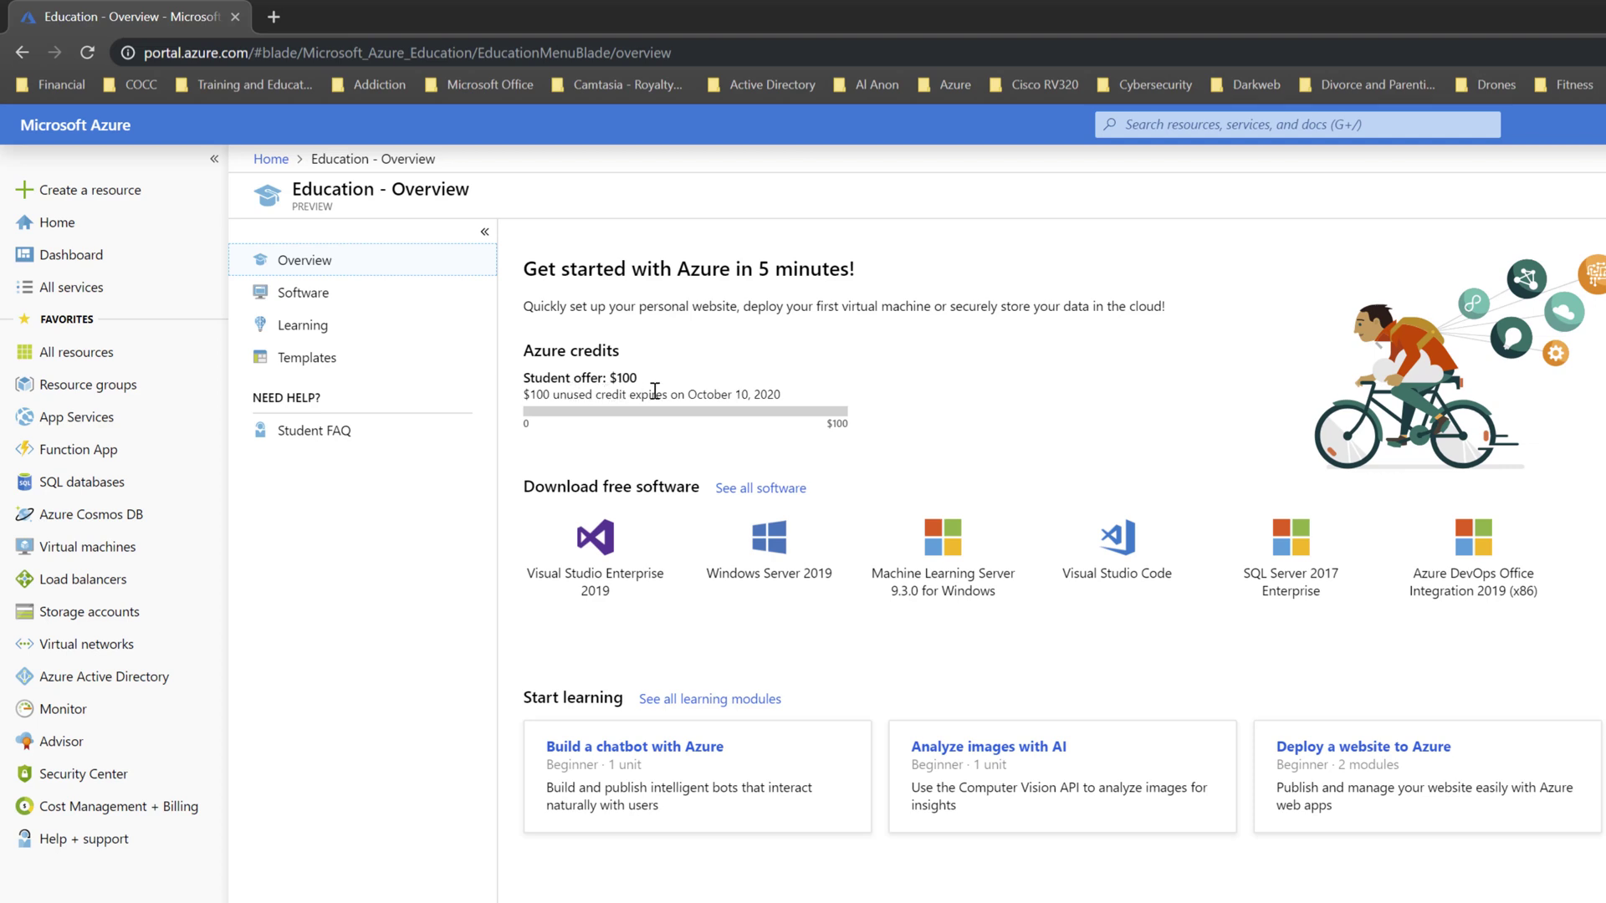
mouse_move(866, 364)
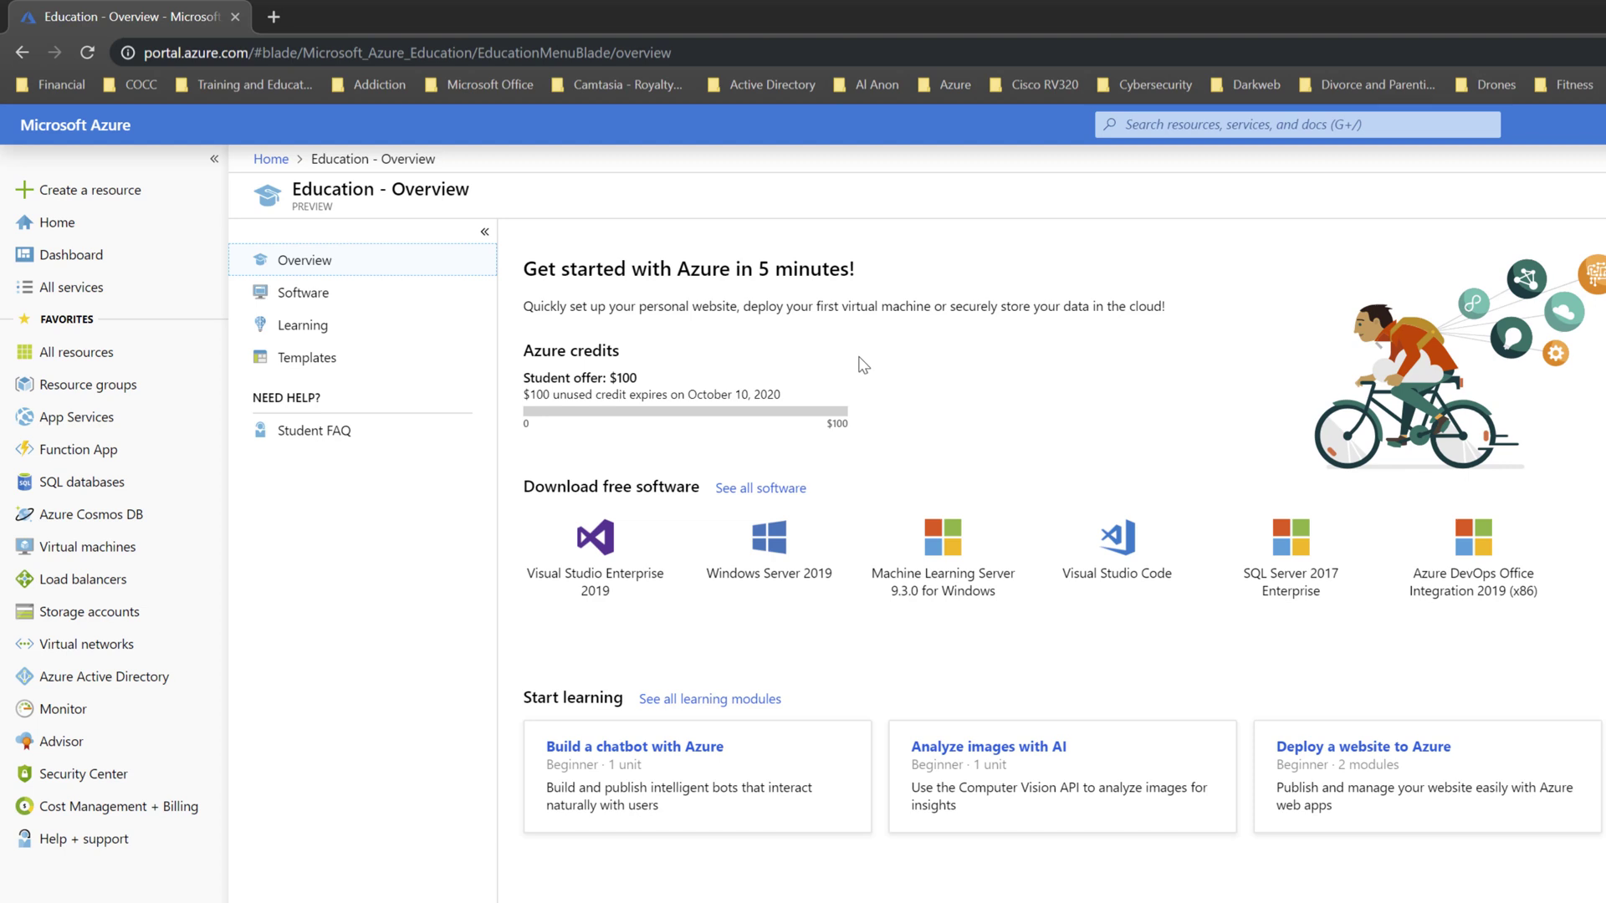
mouse_move(383, 380)
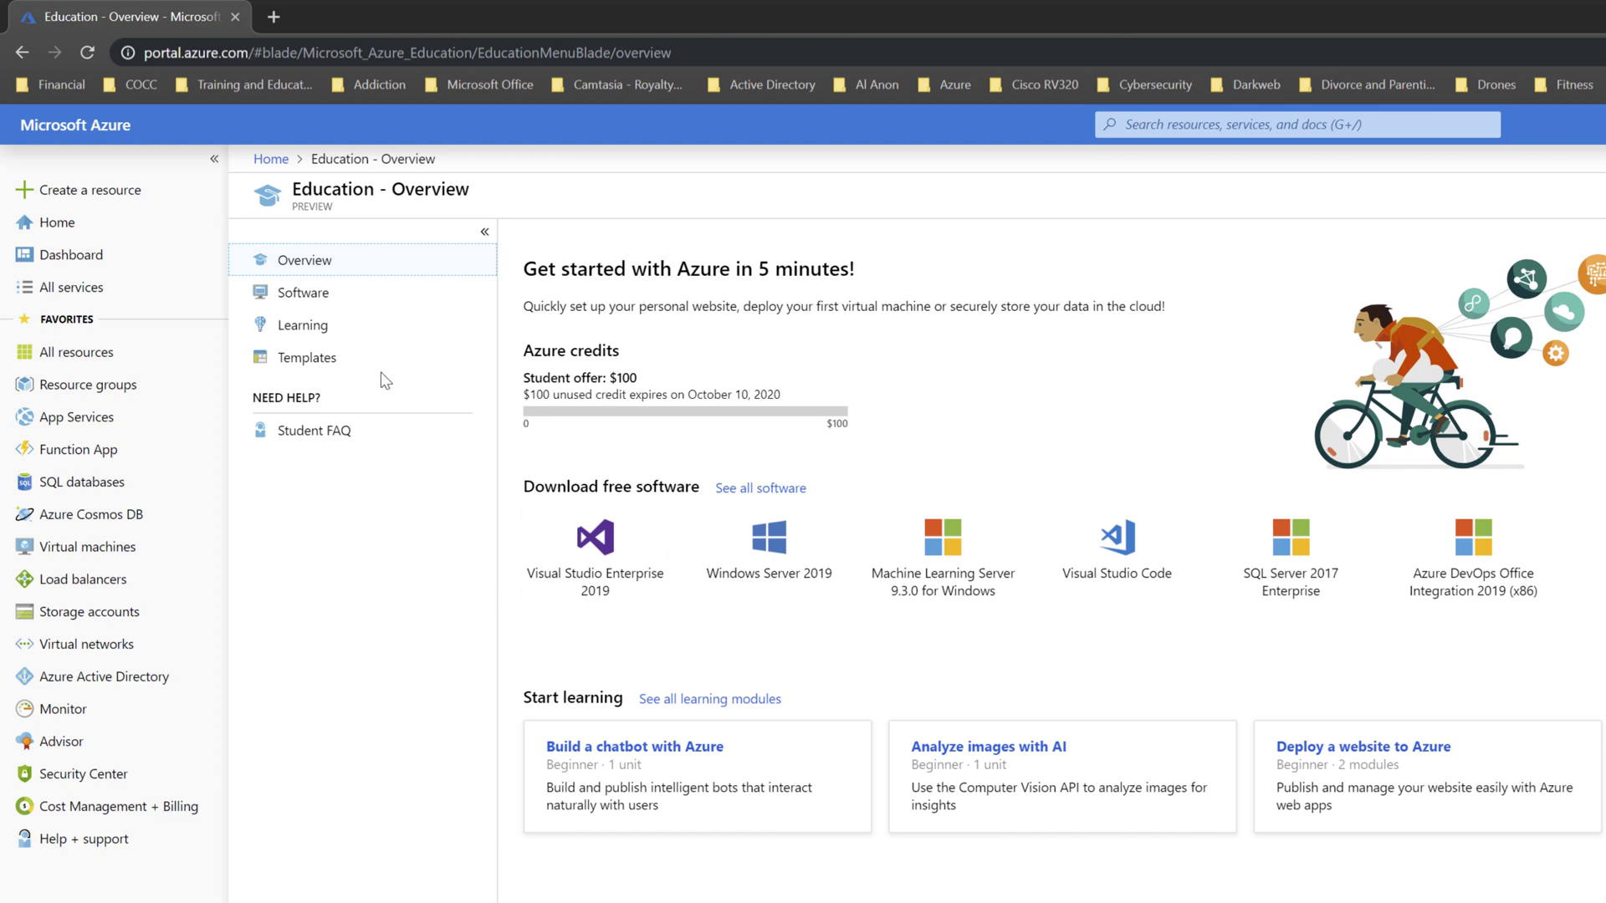
mouse_move(302, 291)
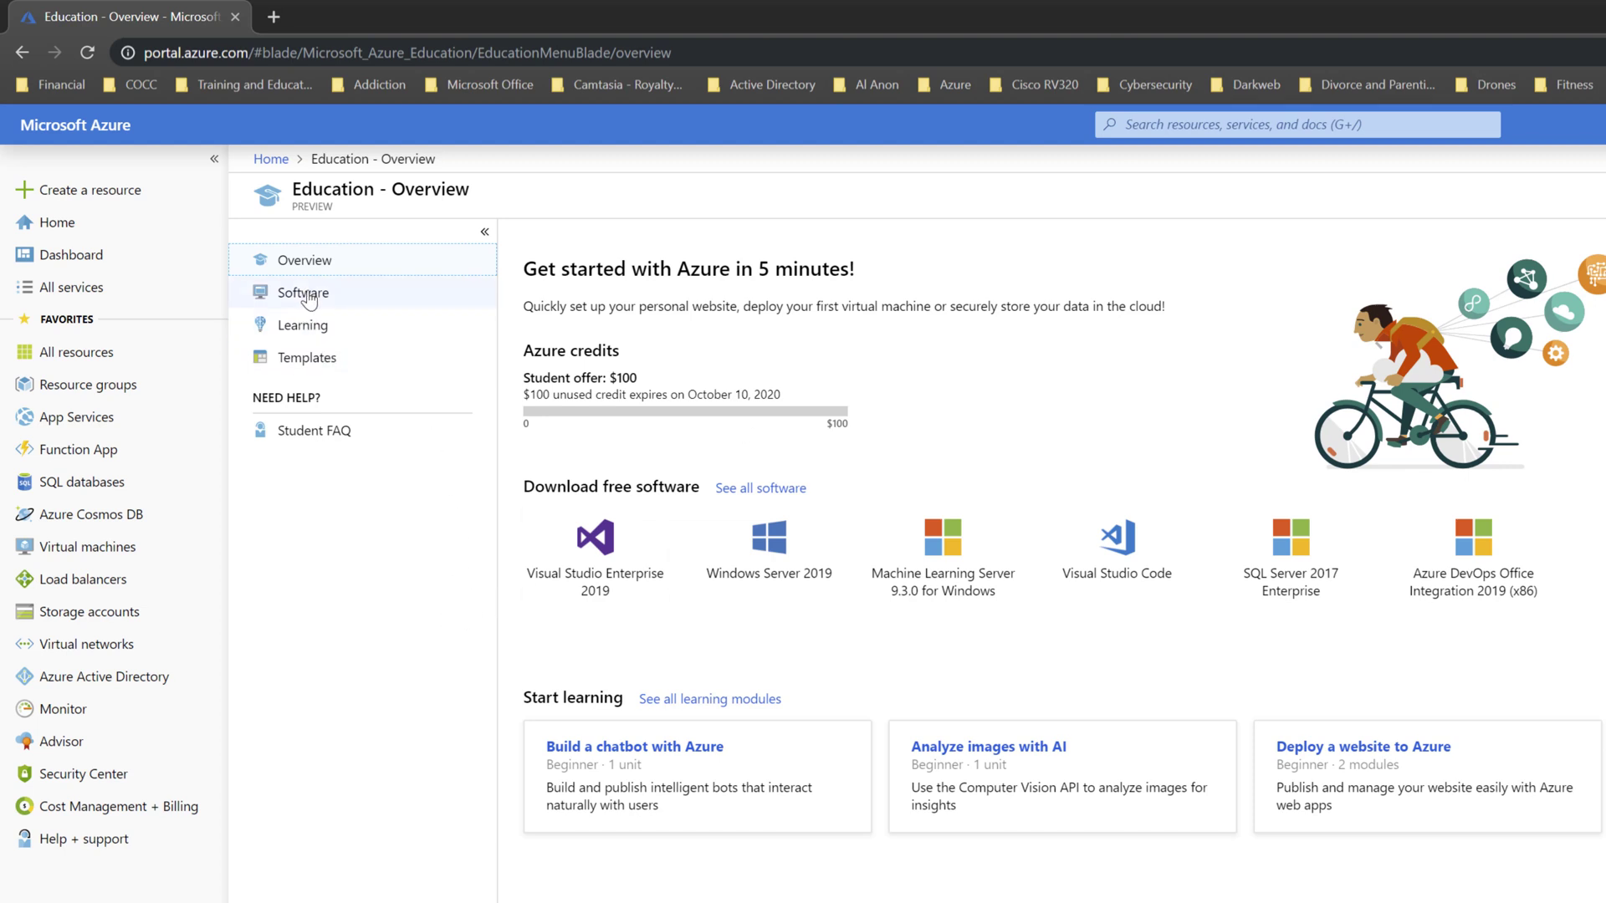
Filter the 140-item Education software catalogue by 'visio' to show two Visio Professional versions.
left_click(302, 292)
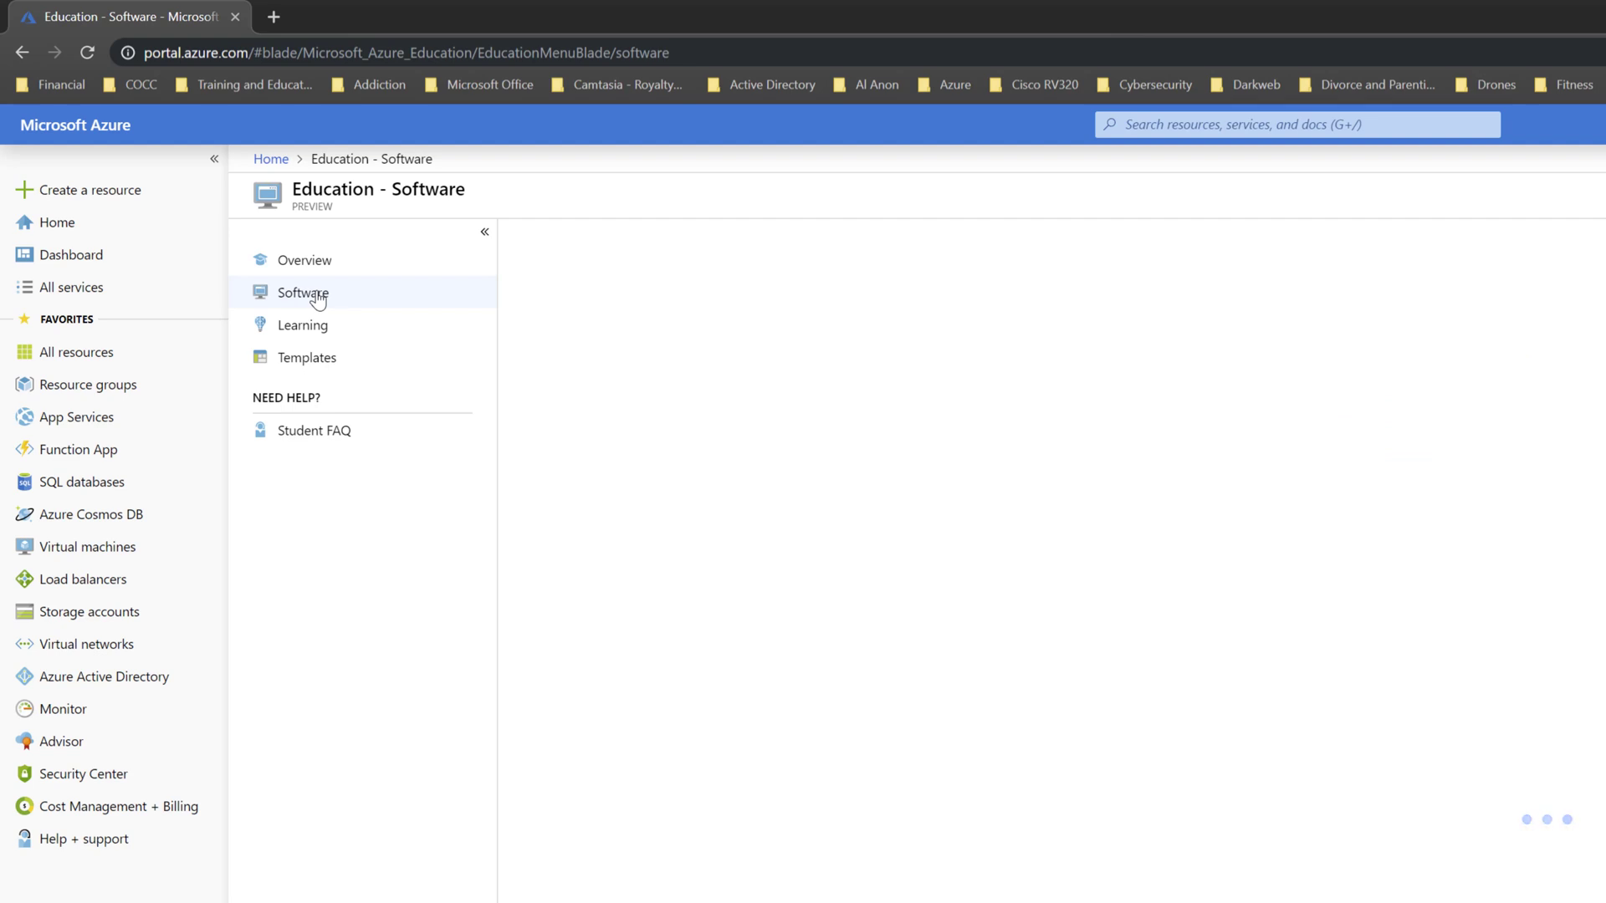
left_click(302, 292)
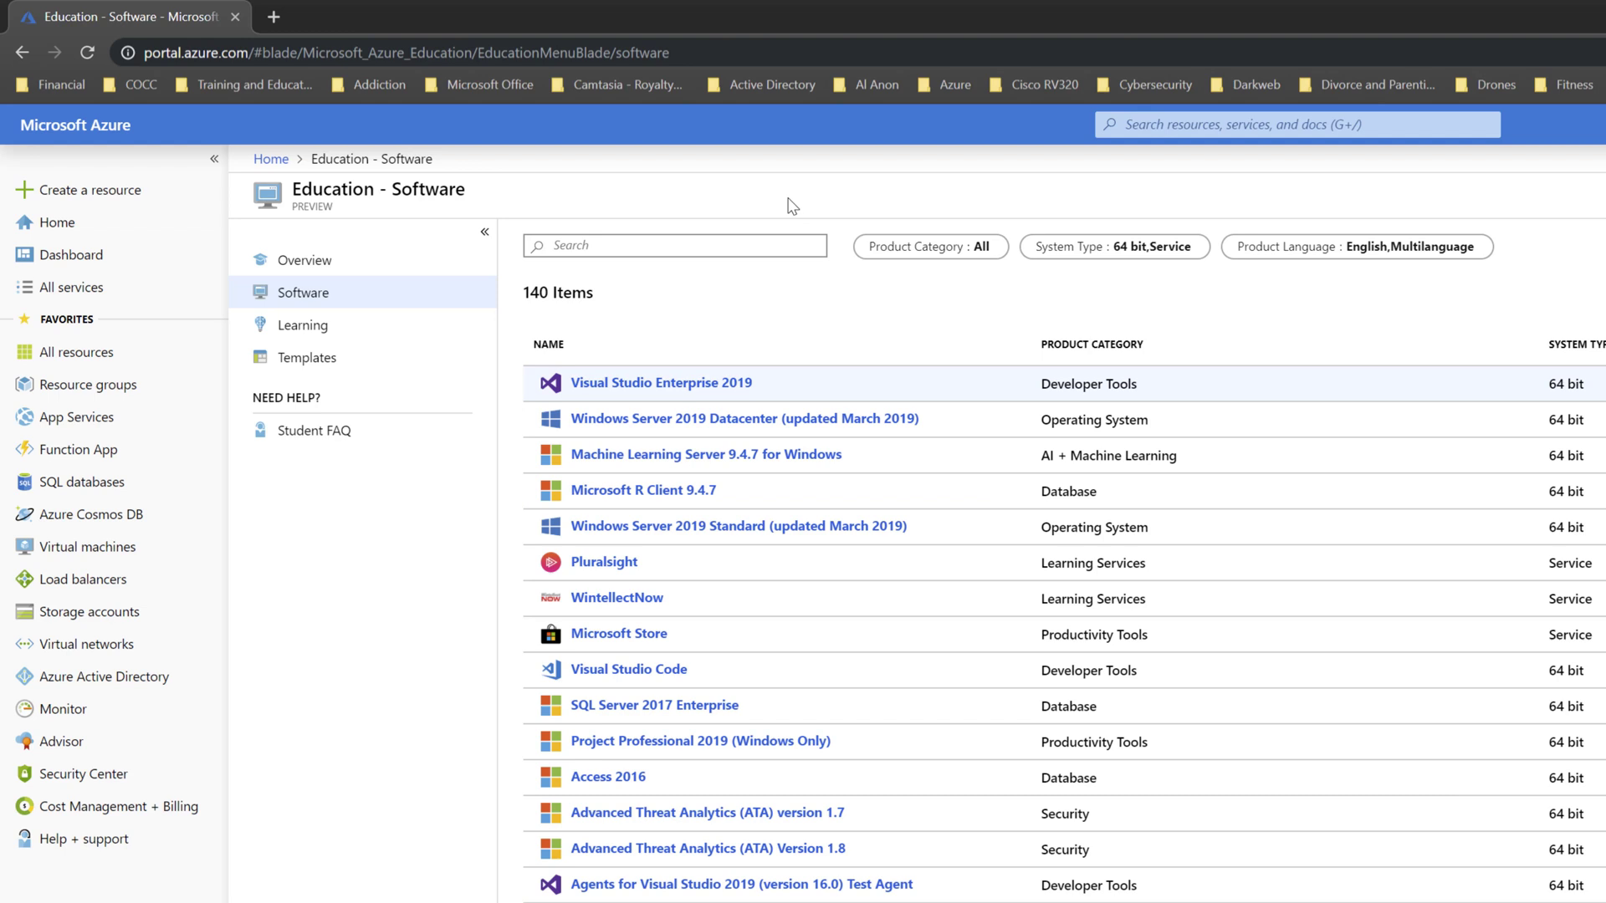
left_click(675, 245)
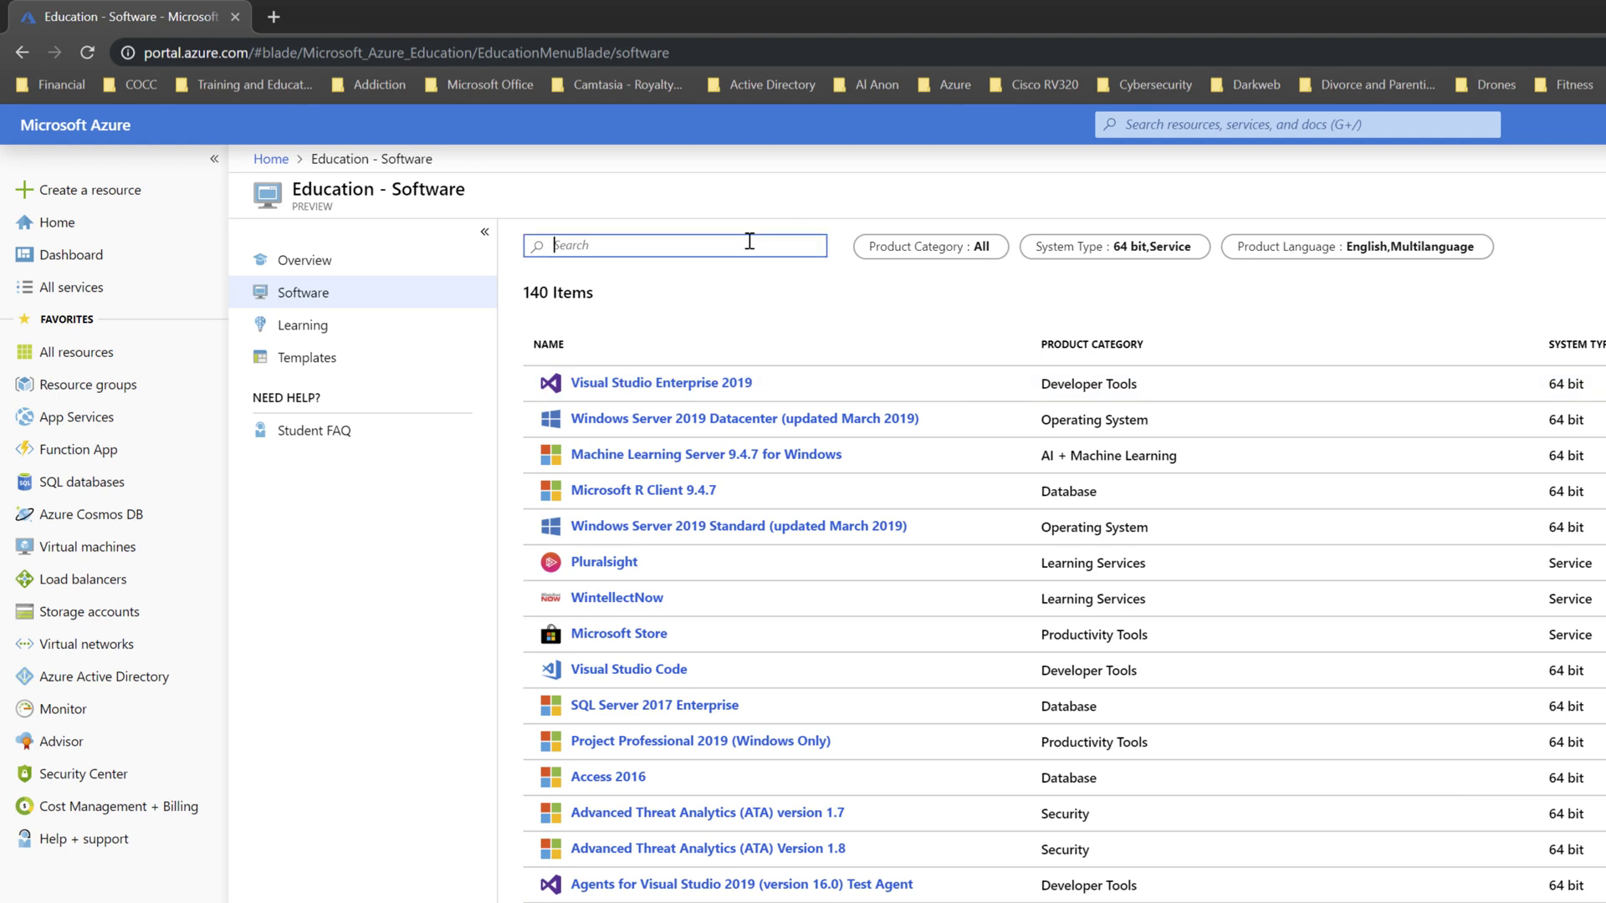
type("visio")
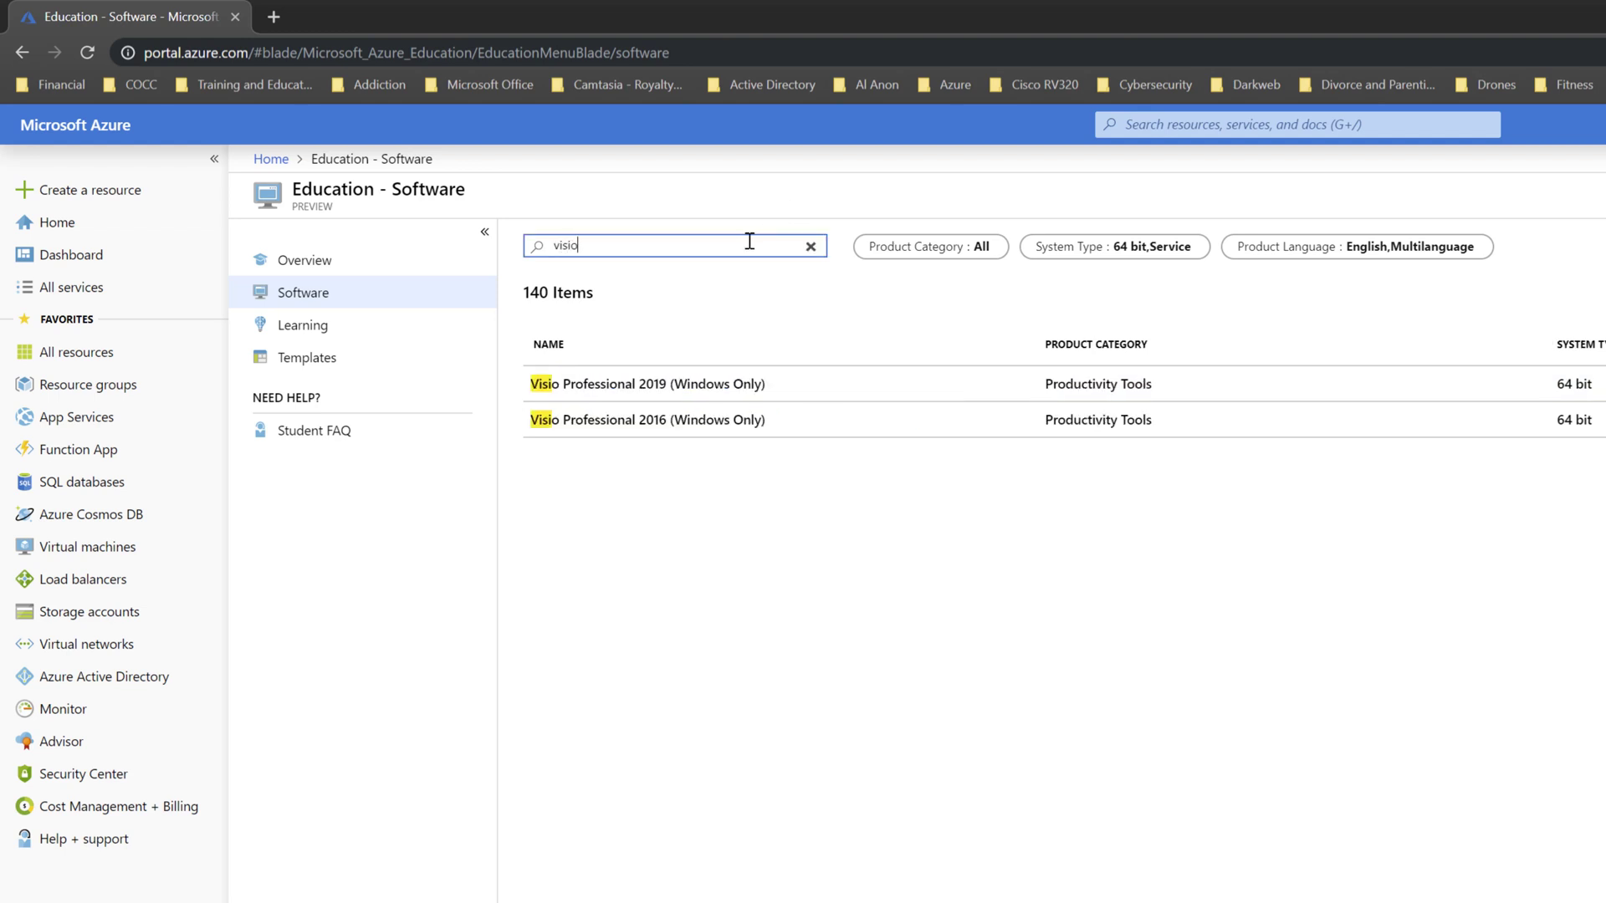
mouse_move(751, 311)
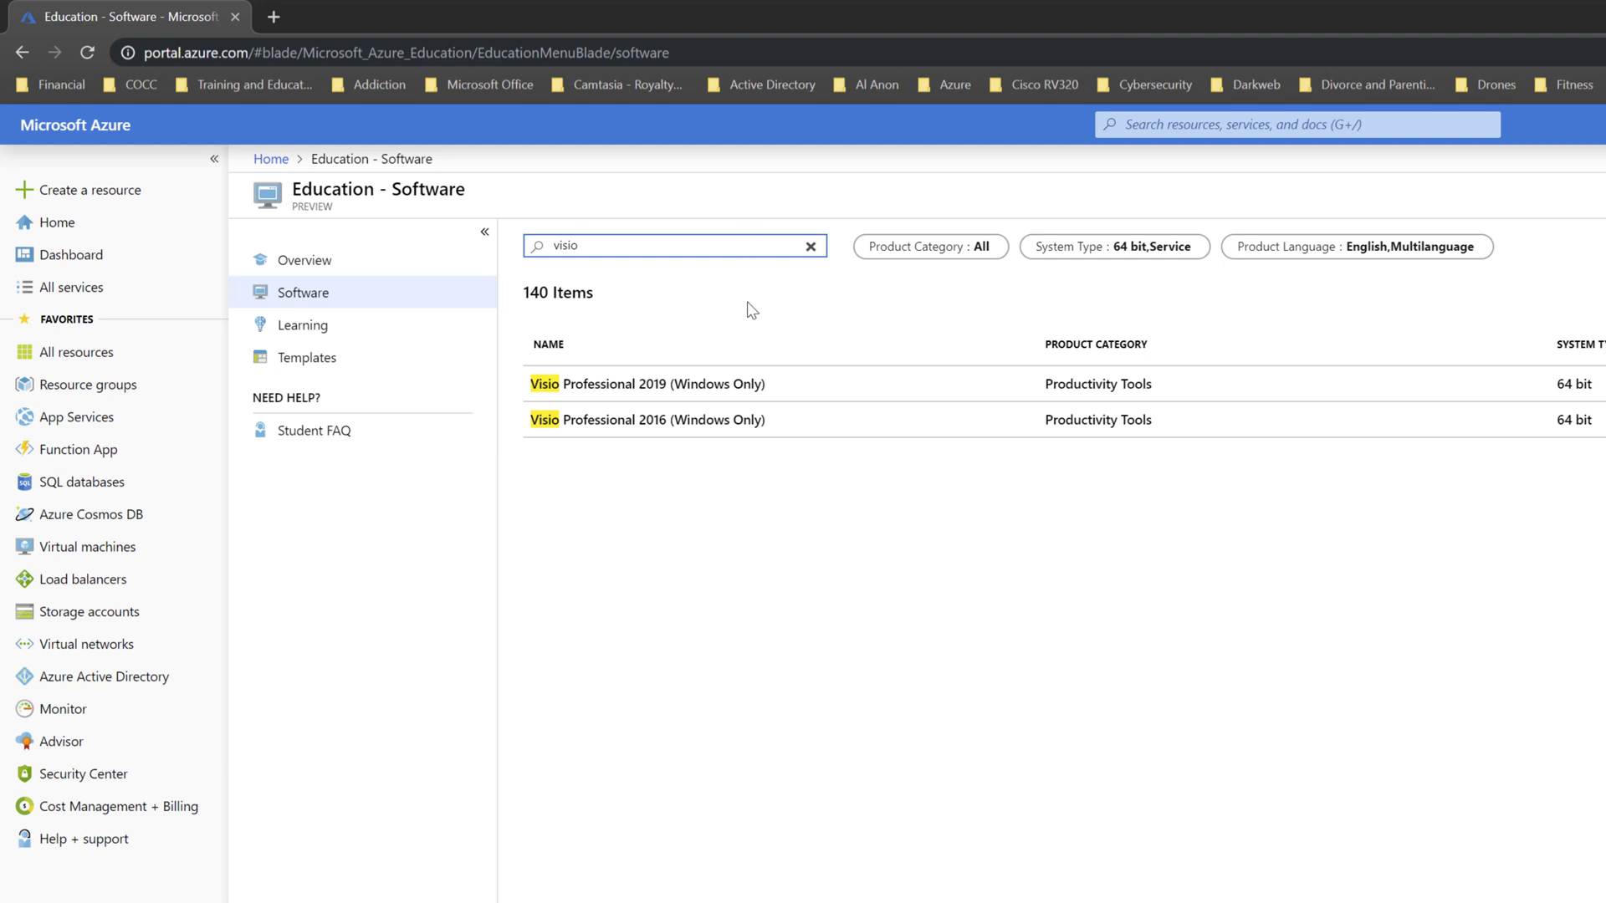
mouse_move(645, 393)
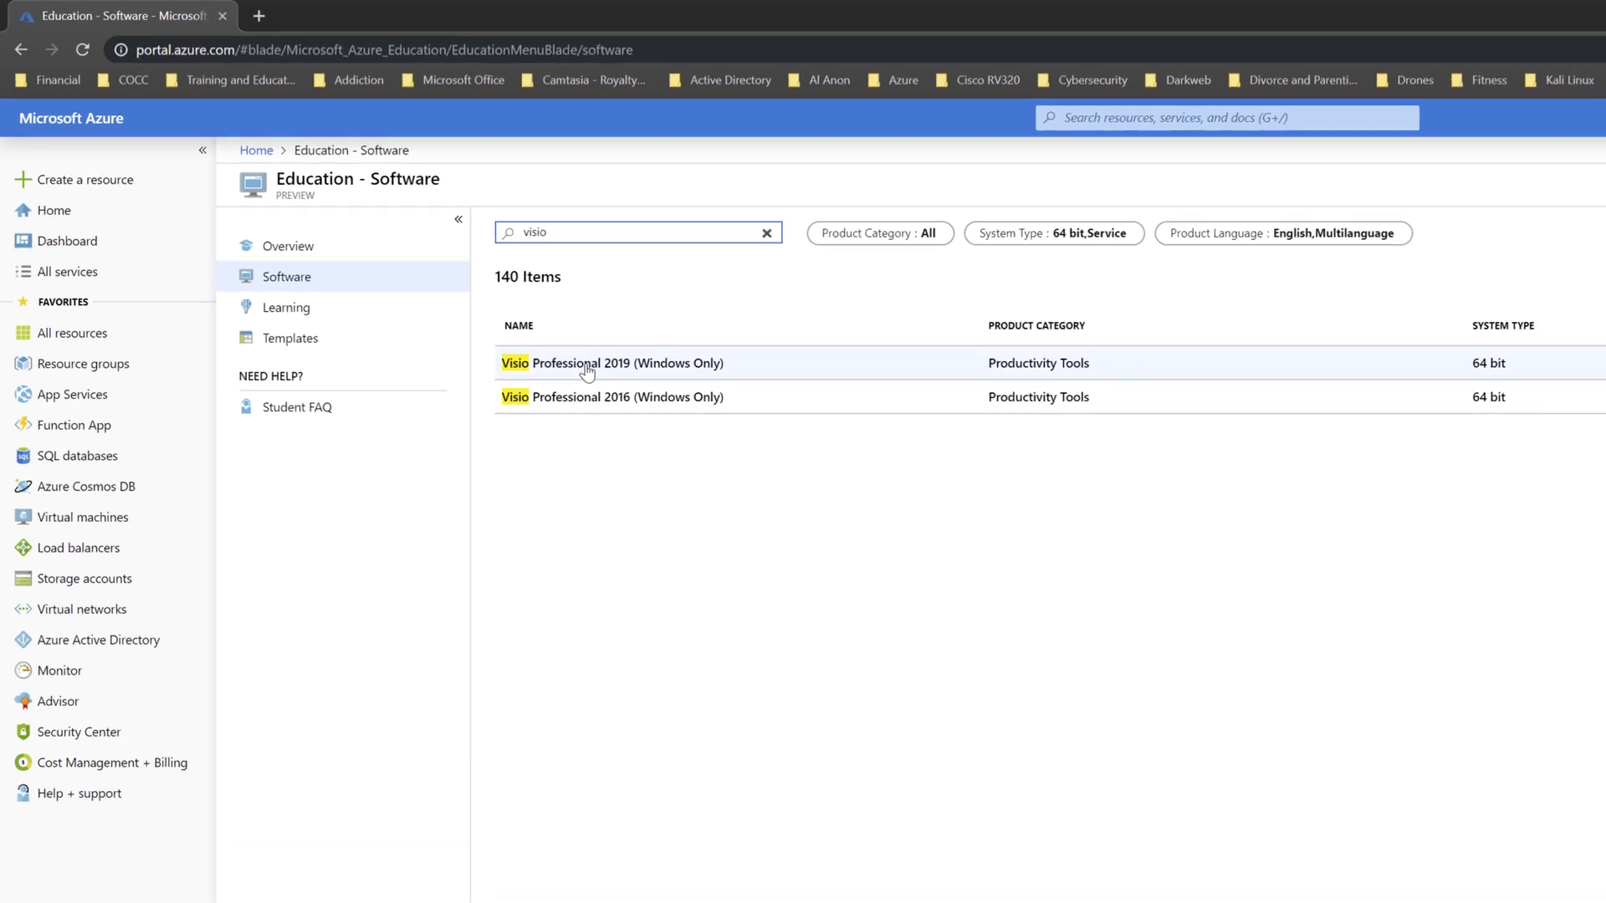
Open Visio Professional 2019 (Windows Only) details and download its 3.3 GB ISO.
left_click(612, 362)
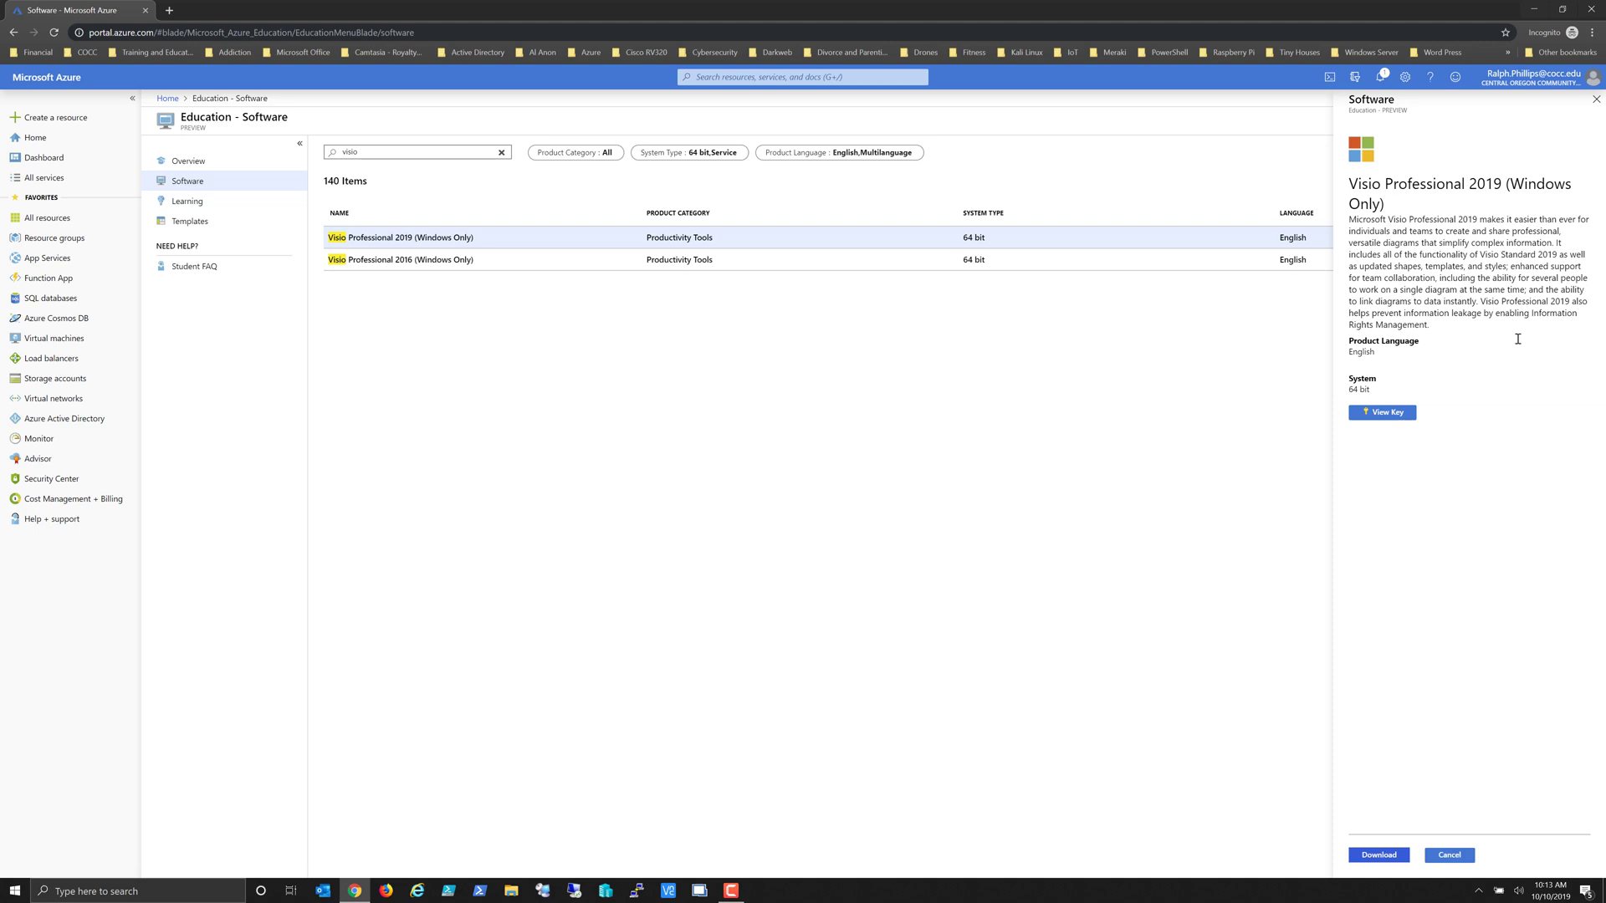
left_click(1378, 855)
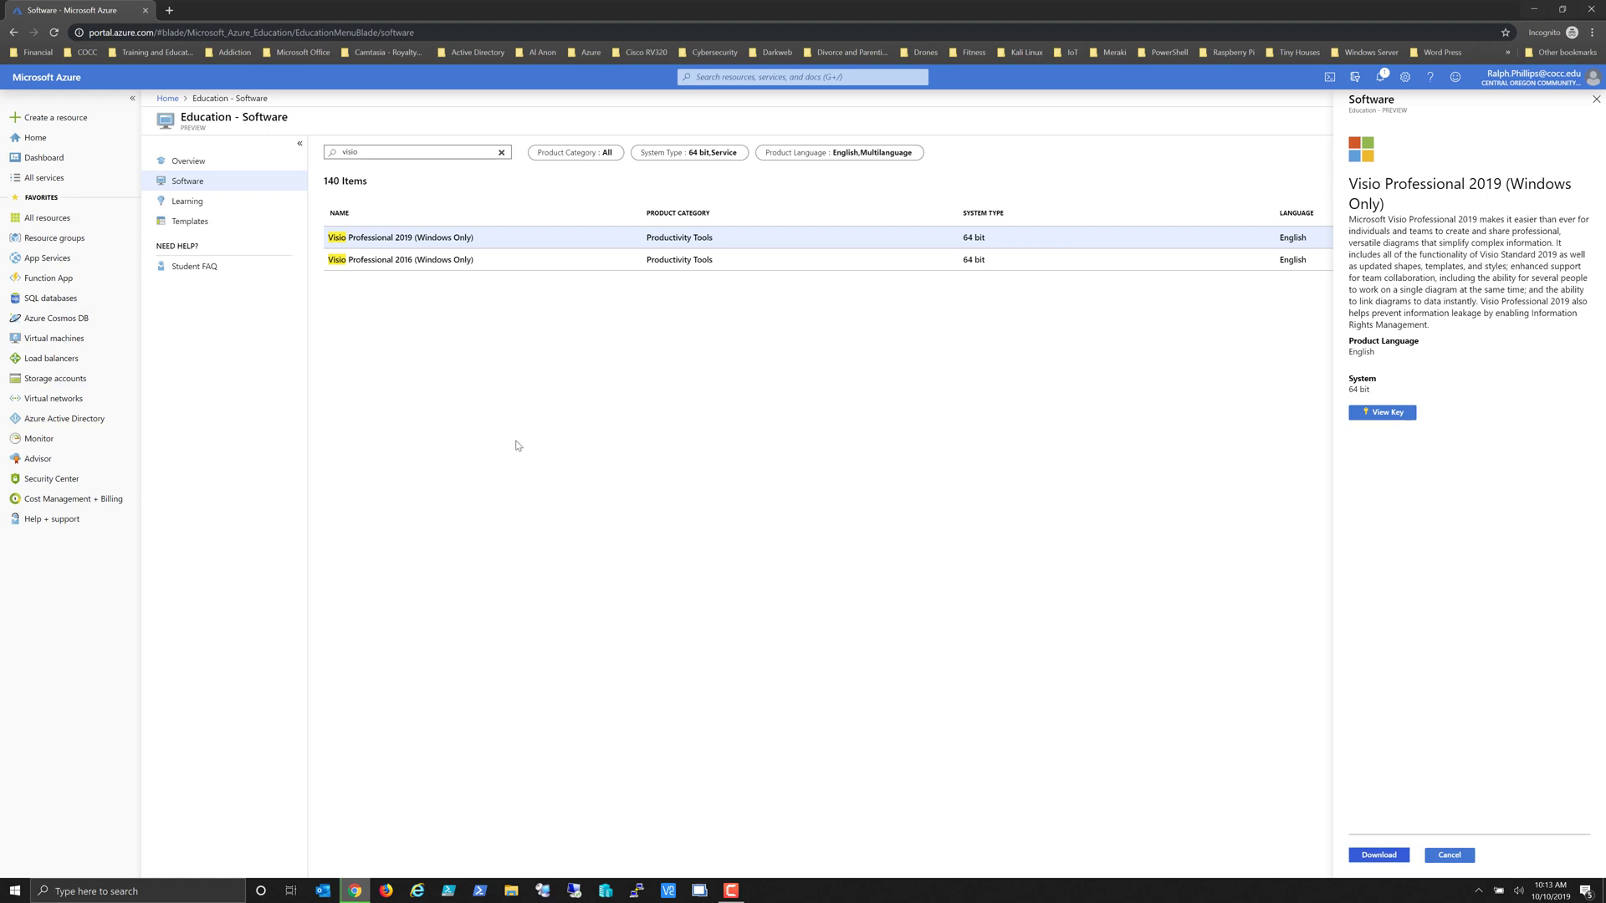
left_click(1378, 854)
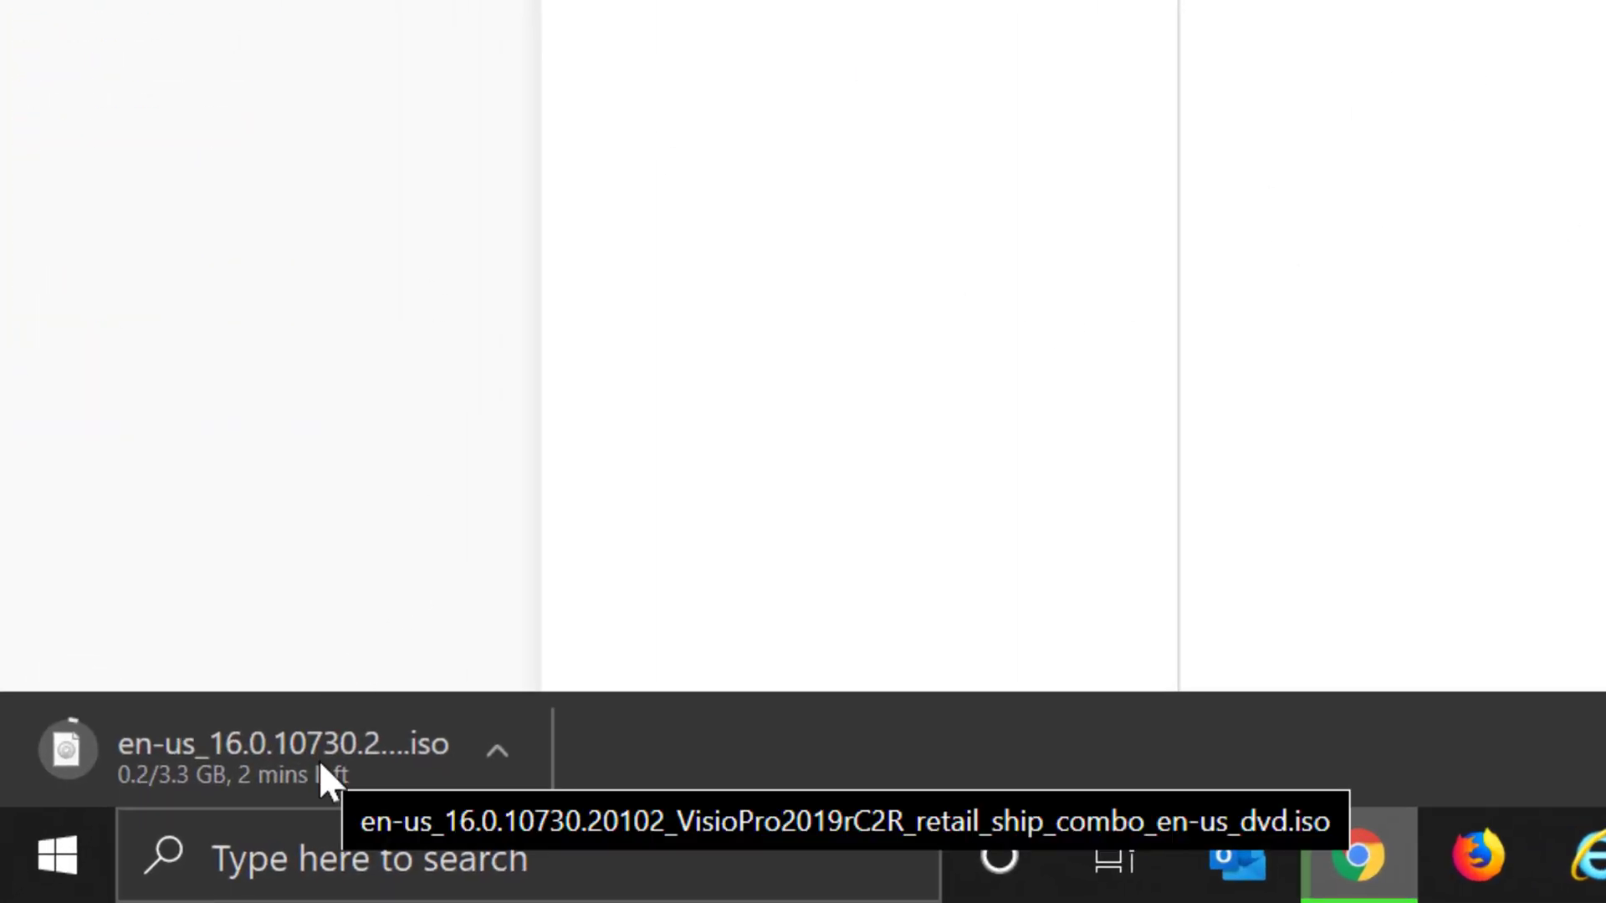
mouse_move(394, 738)
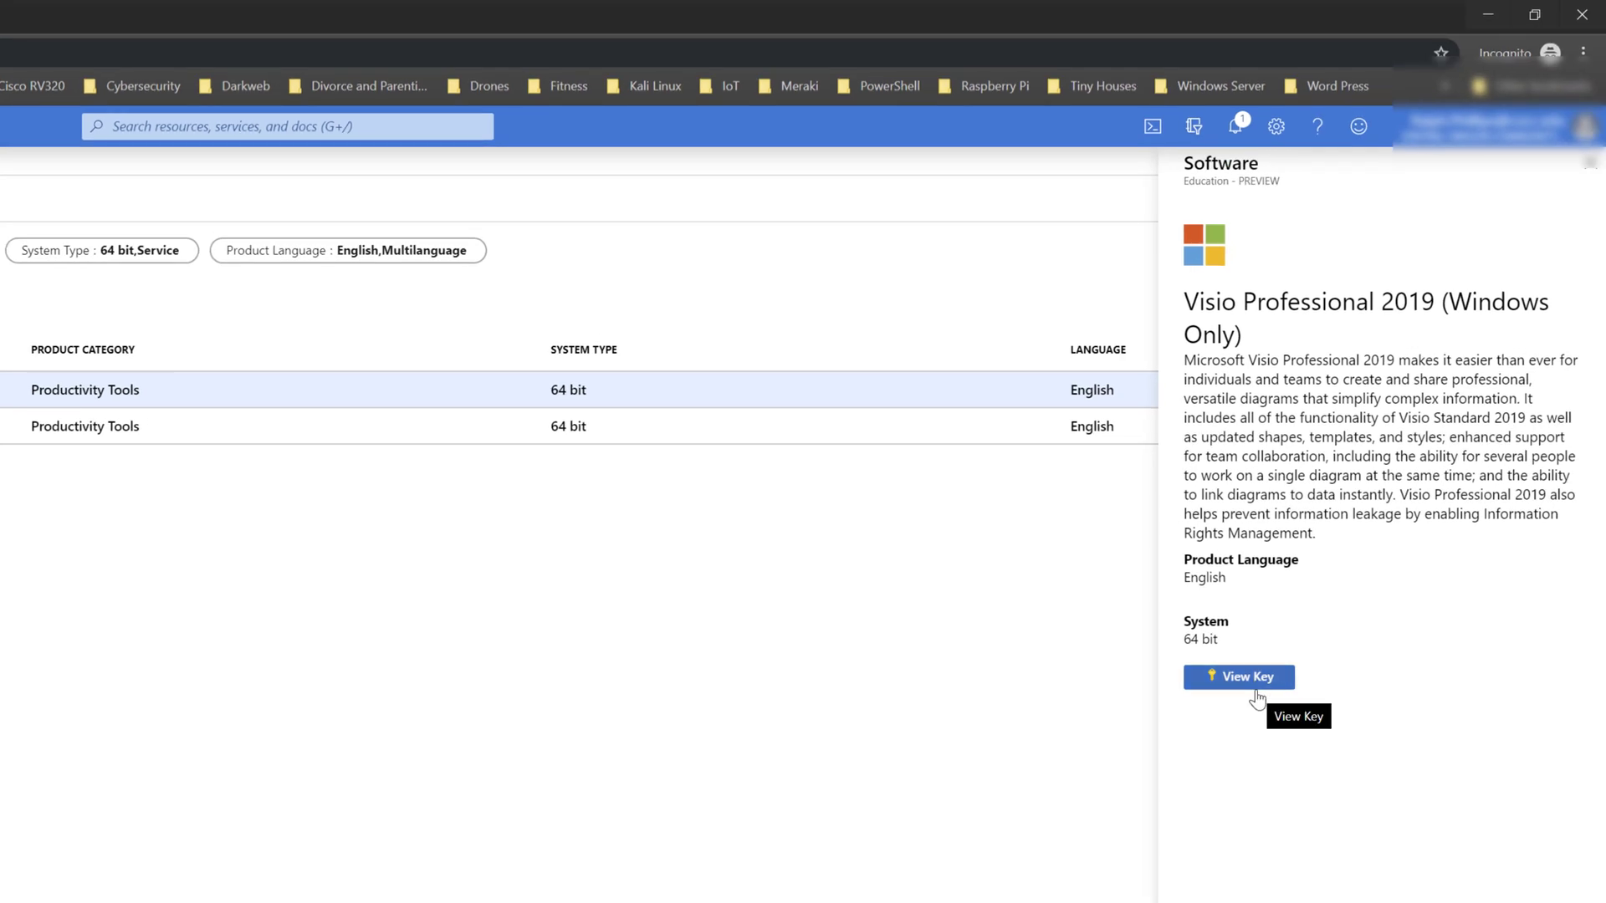
mouse_move(1265, 893)
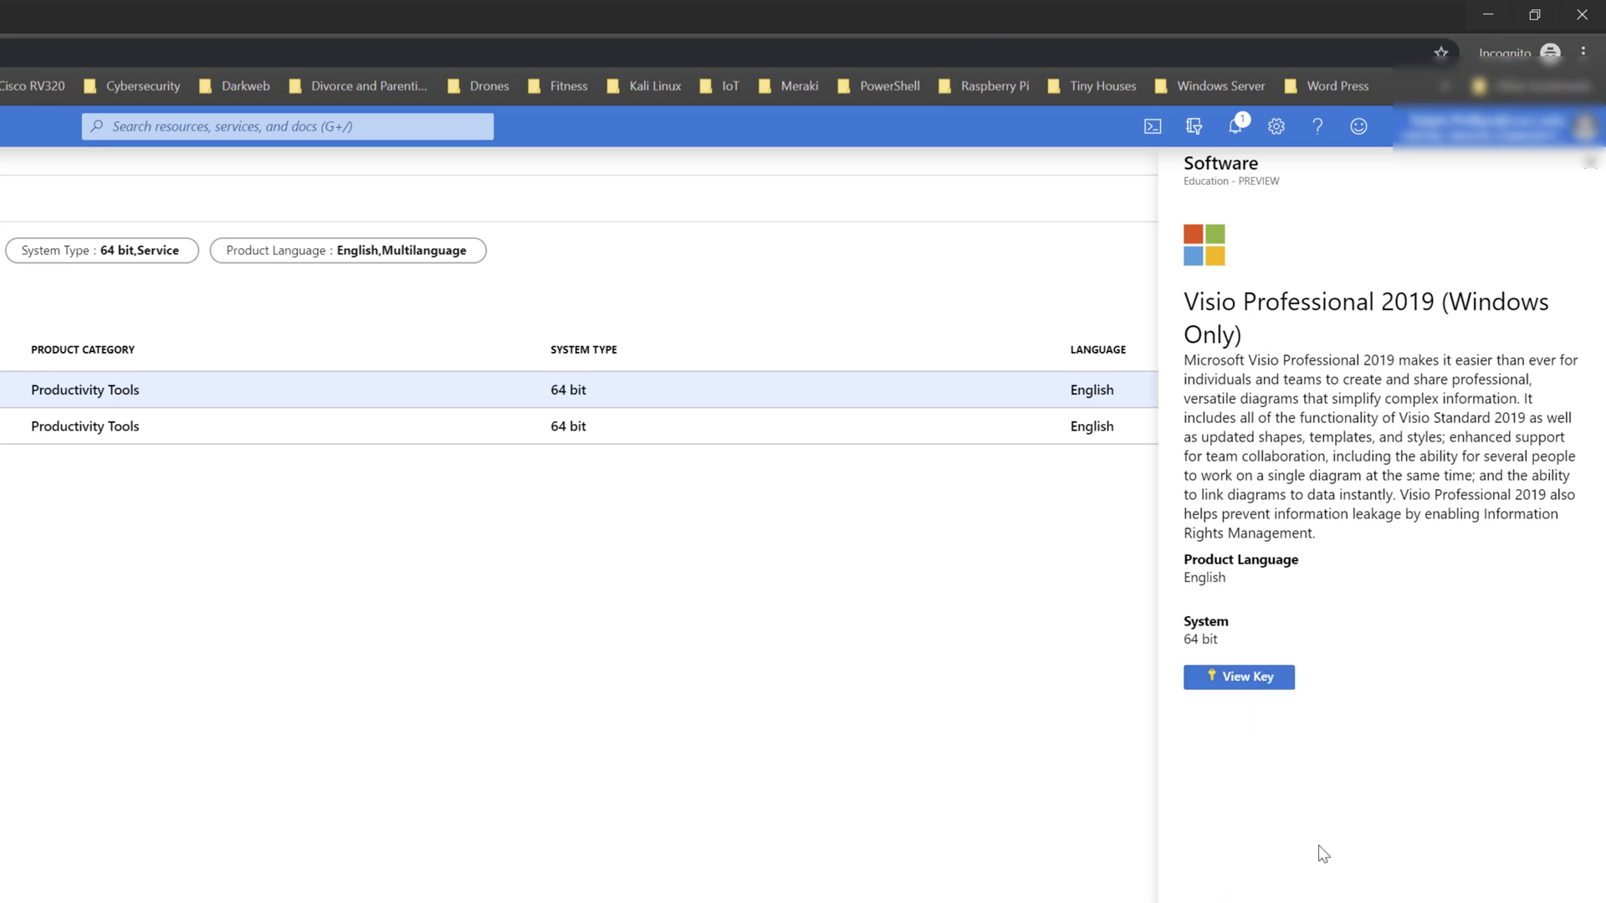
mouse_move(828, 862)
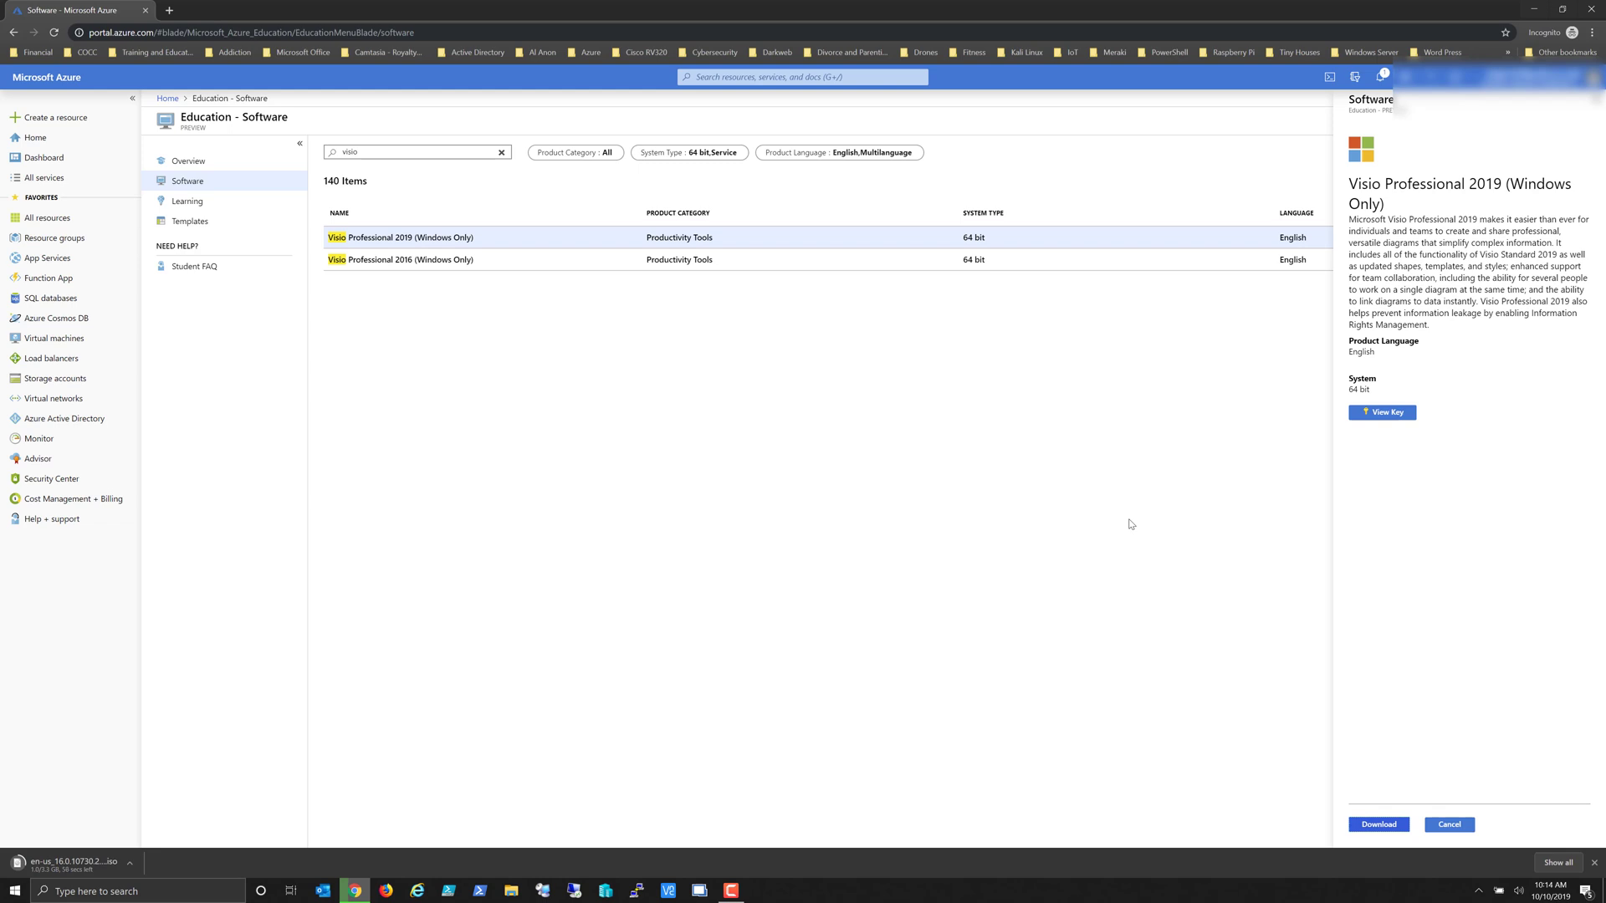
mouse_move(812, 143)
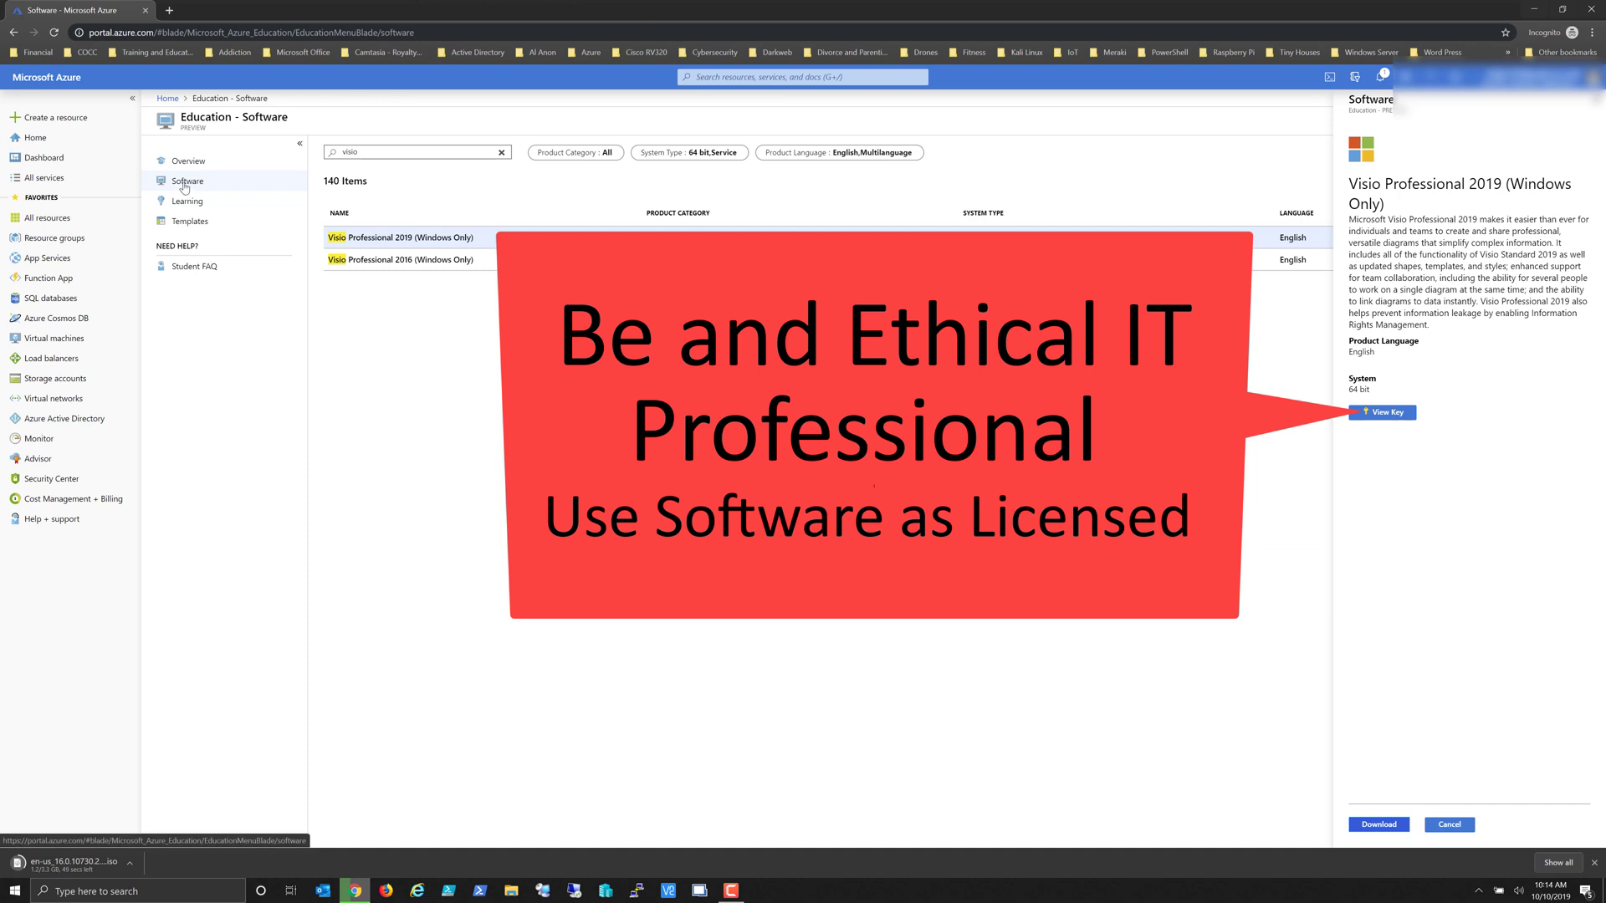
mouse_move(442, 502)
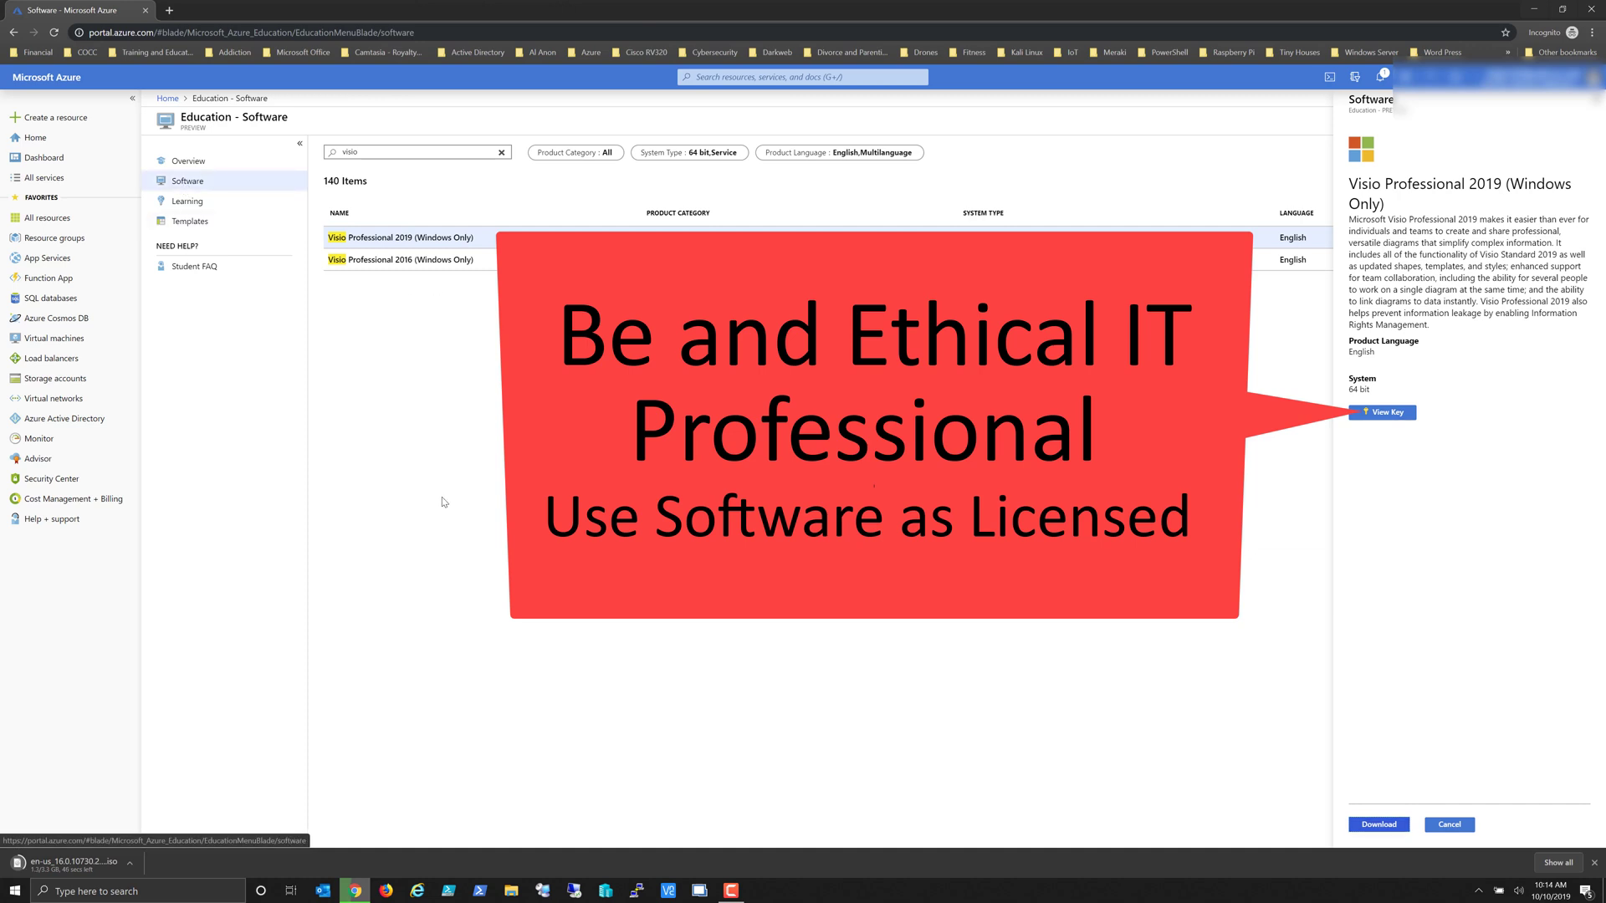